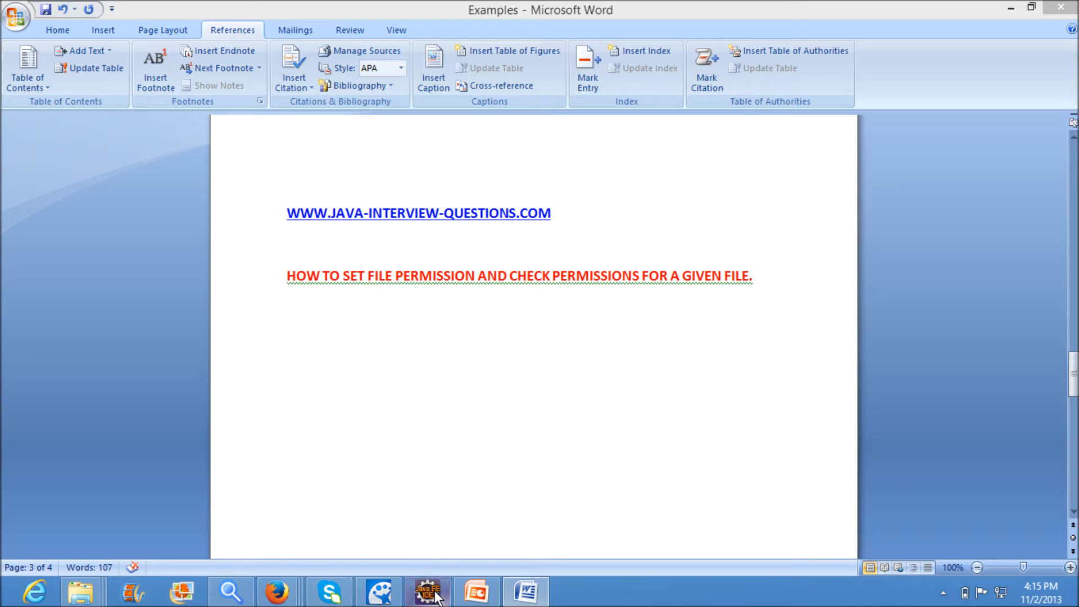
# Step: Switch from Word to the Eclipse workspace showing FileCreationDemo
pyautogui.click(427, 590)
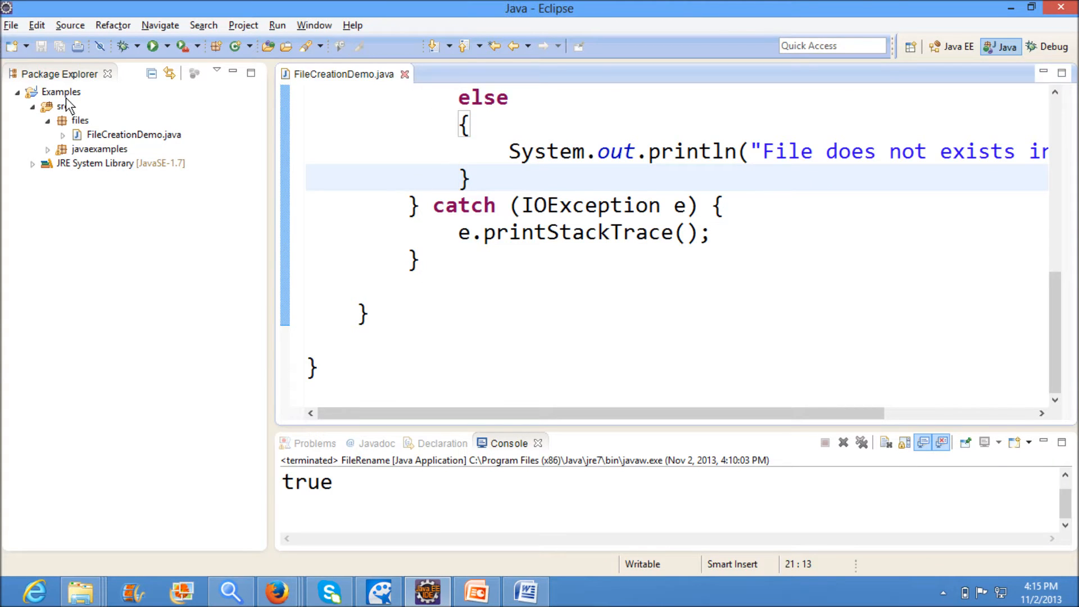
# Step: Create a new class FilePermissionDemo in the files package
pyautogui.rightClick(80, 120)
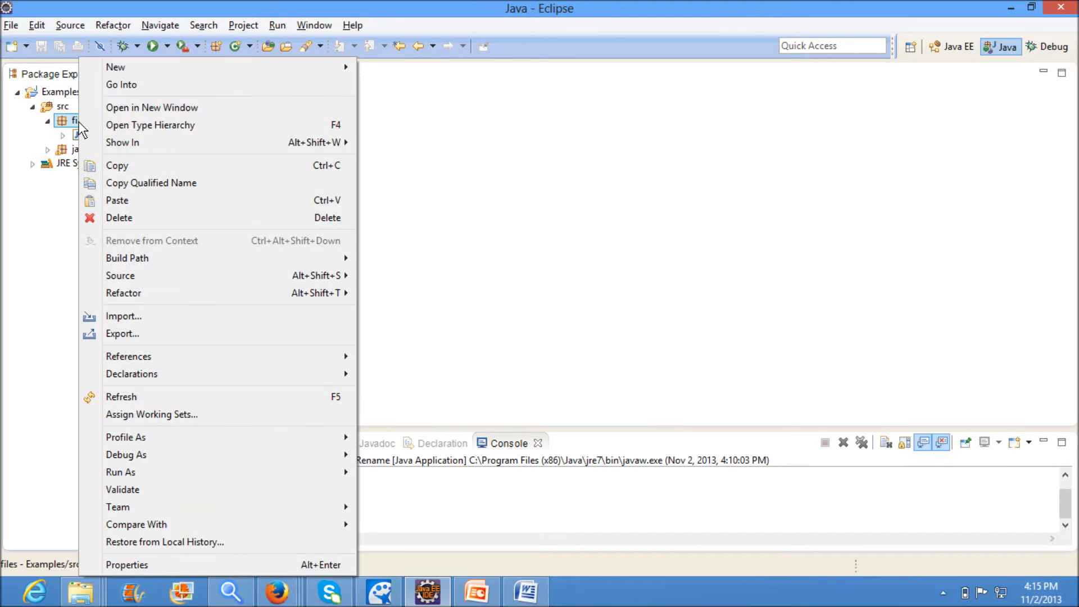
pyautogui.moveTo(115, 66)
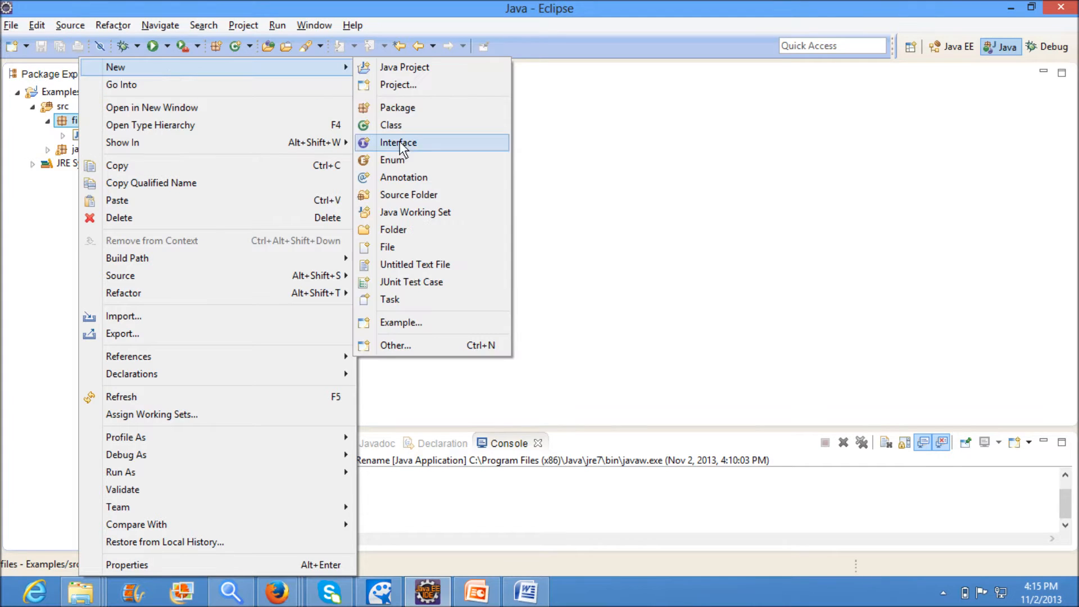
pyautogui.click(391, 125)
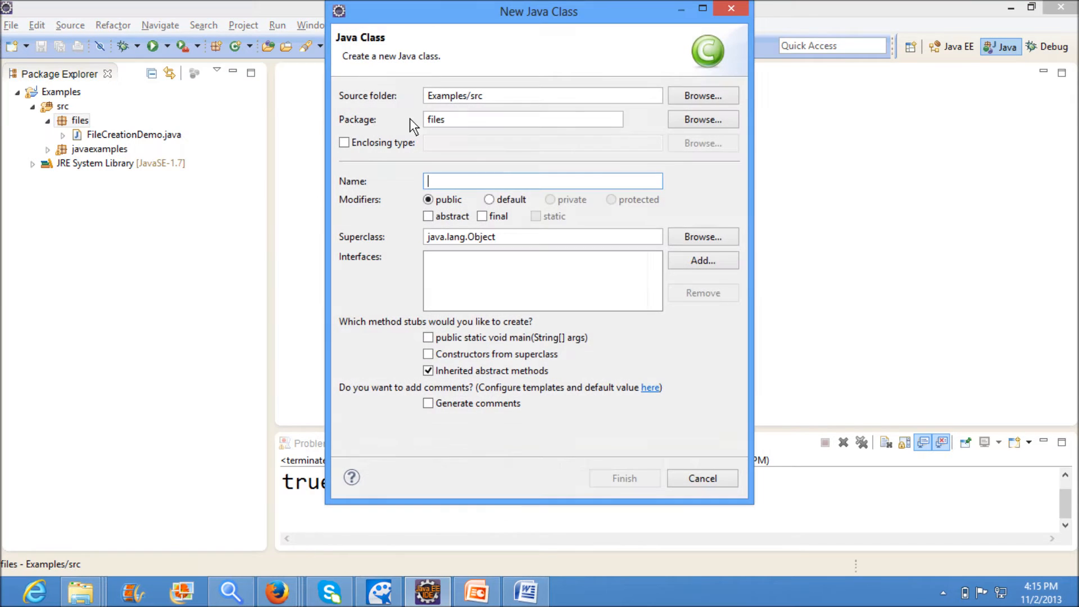
pyautogui.write('File')
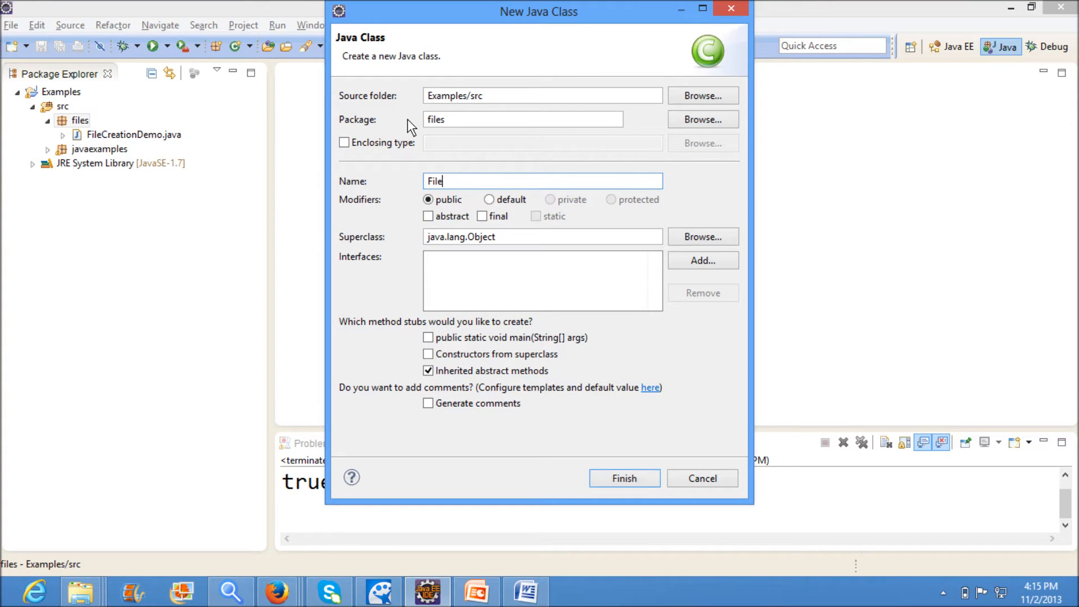
pyautogui.write('Permission')
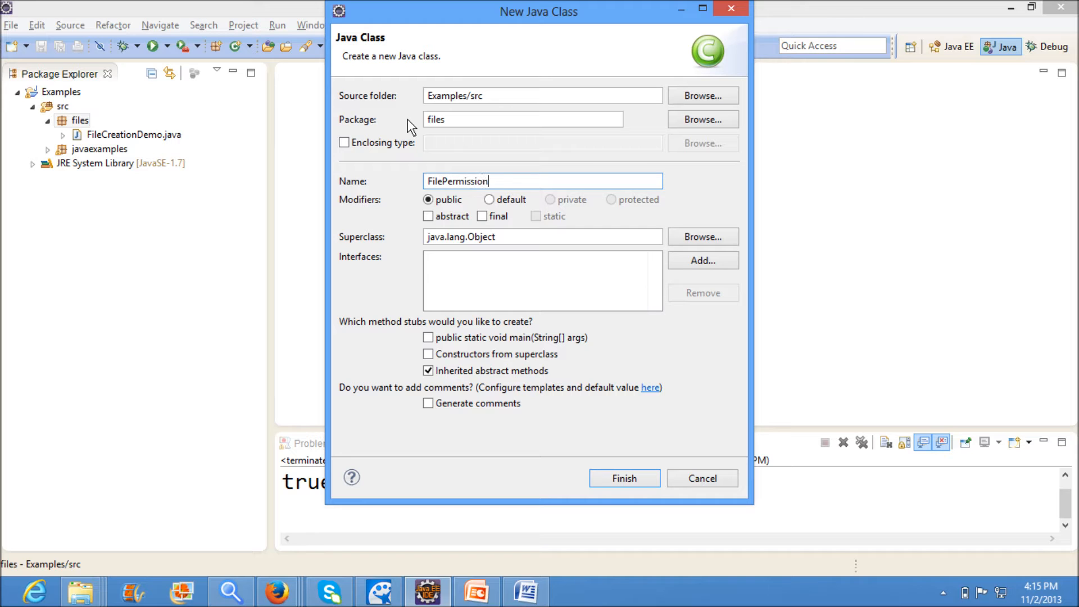
pyautogui.write('Demo')
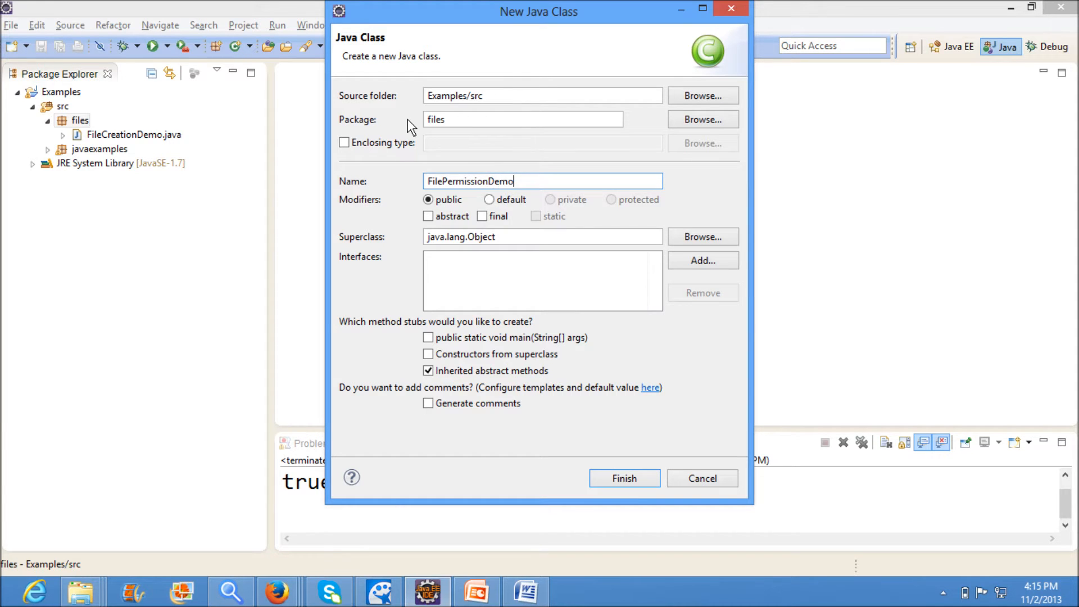
pyautogui.click(623, 479)
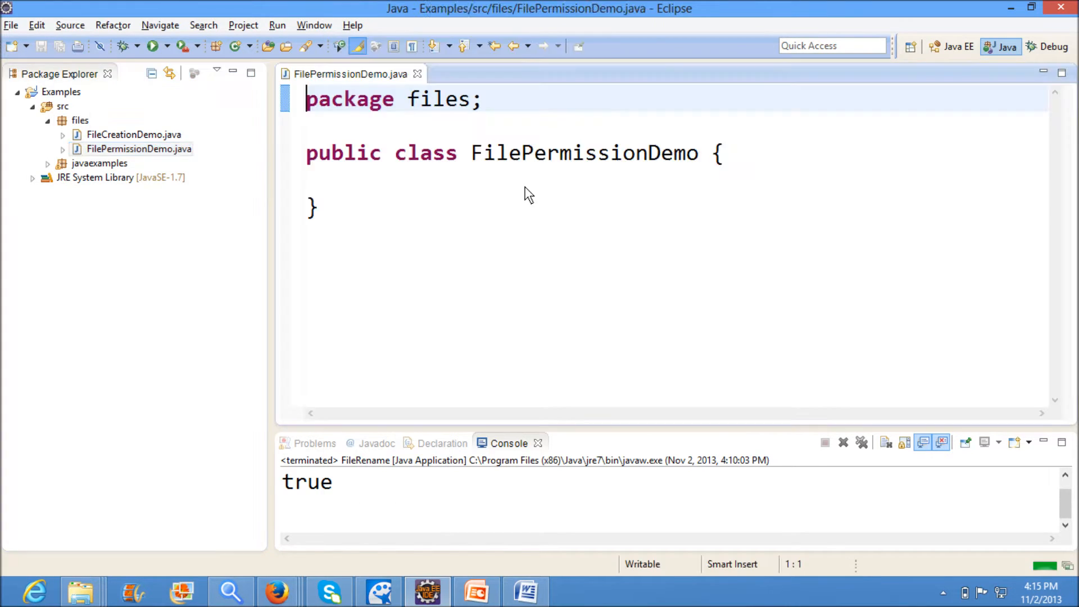
# Step: Add a main method declaring File file = new File(""); in the class body
pyautogui.click(842, 443)
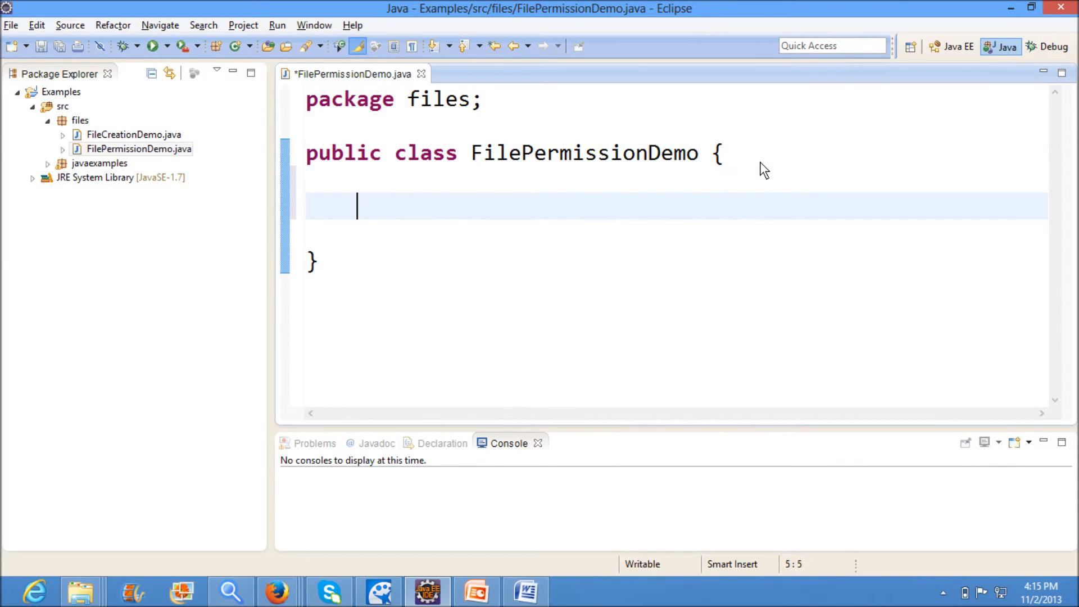
pyautogui.write('main(String[] args) {')
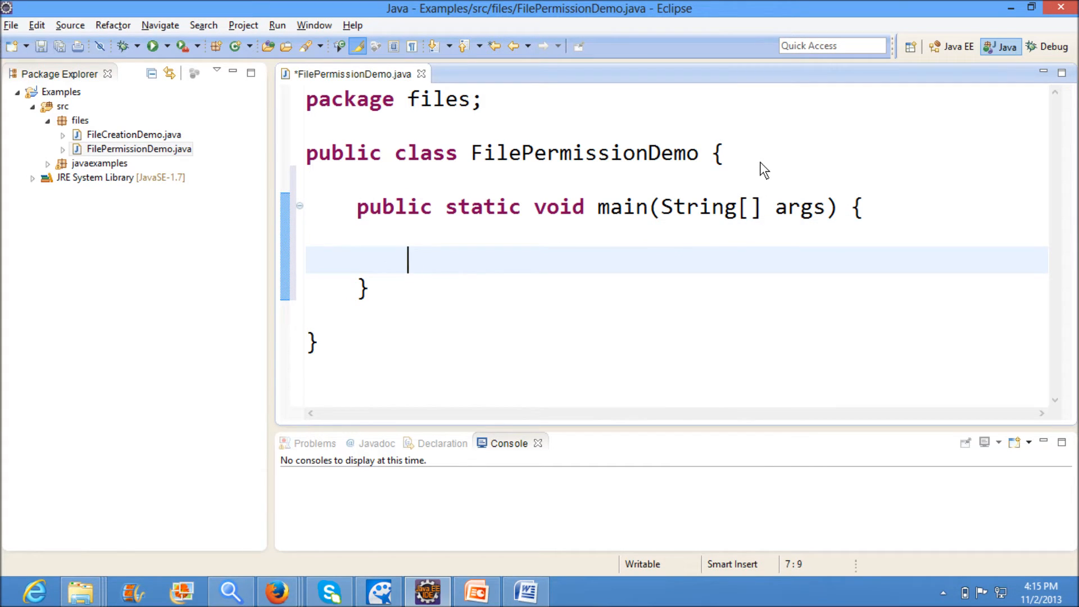
pyautogui.write('File f')
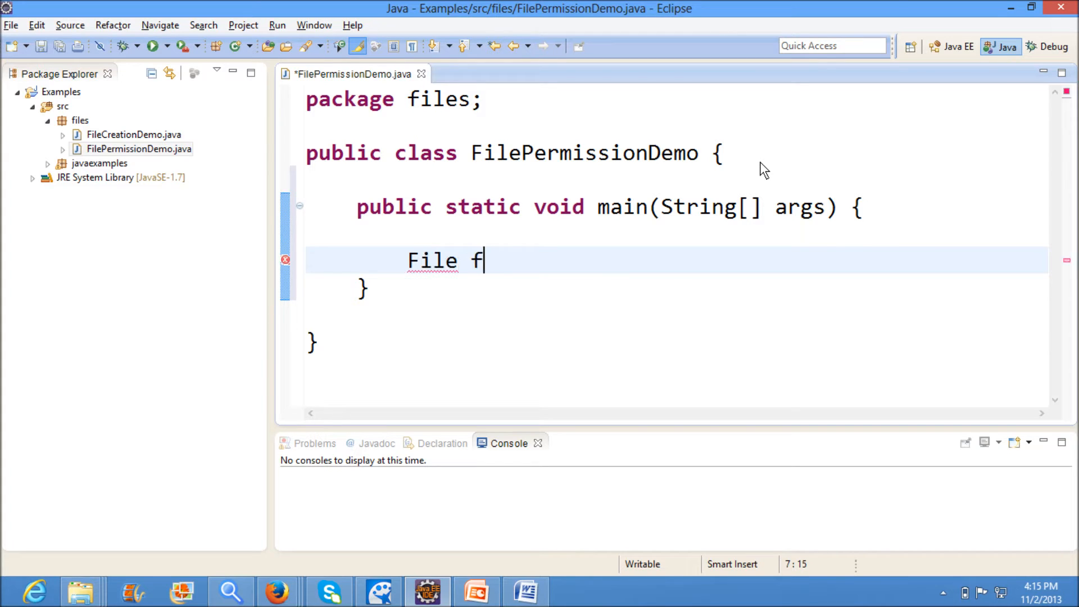
pyautogui.write('ile =')
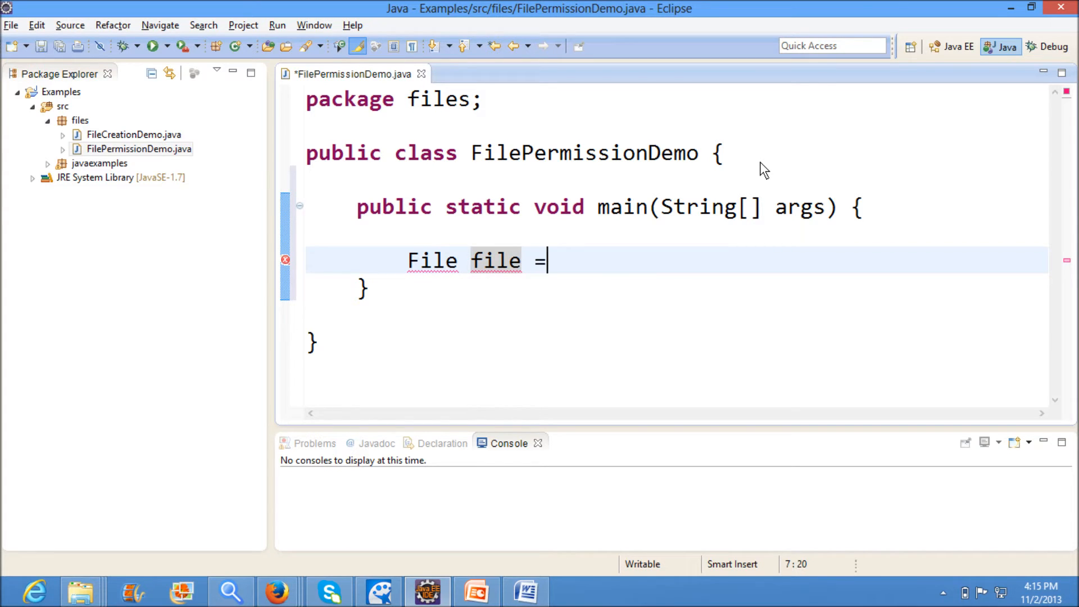
pyautogui.write('new')
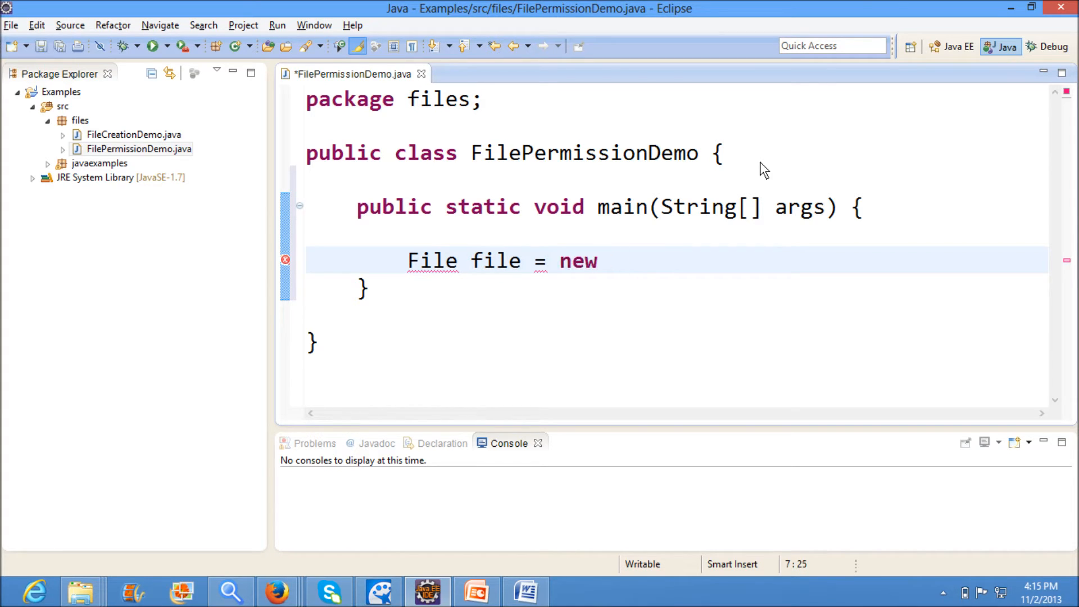
pyautogui.write('File("")')
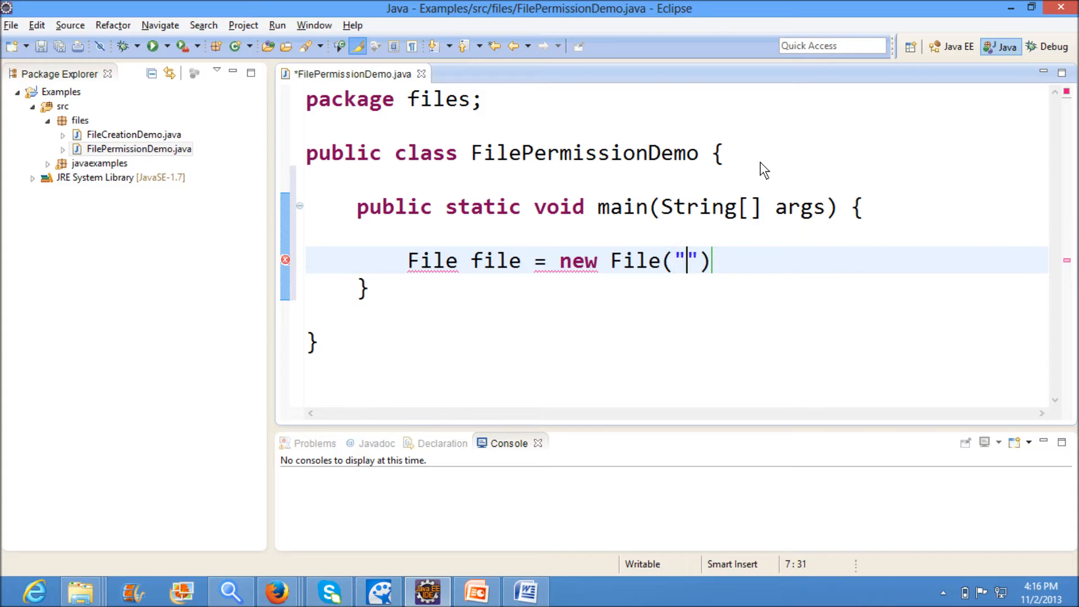
pyautogui.write(';')
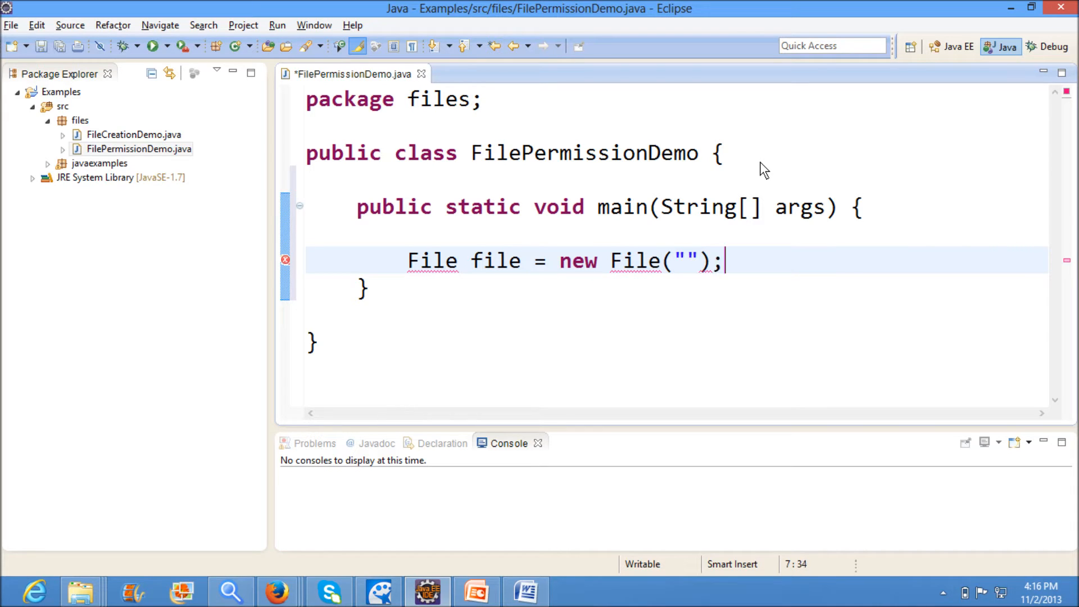
# Step: Fill the path as "E:\\test1.txt" and import java.io.File
pyautogui.click(684, 261)
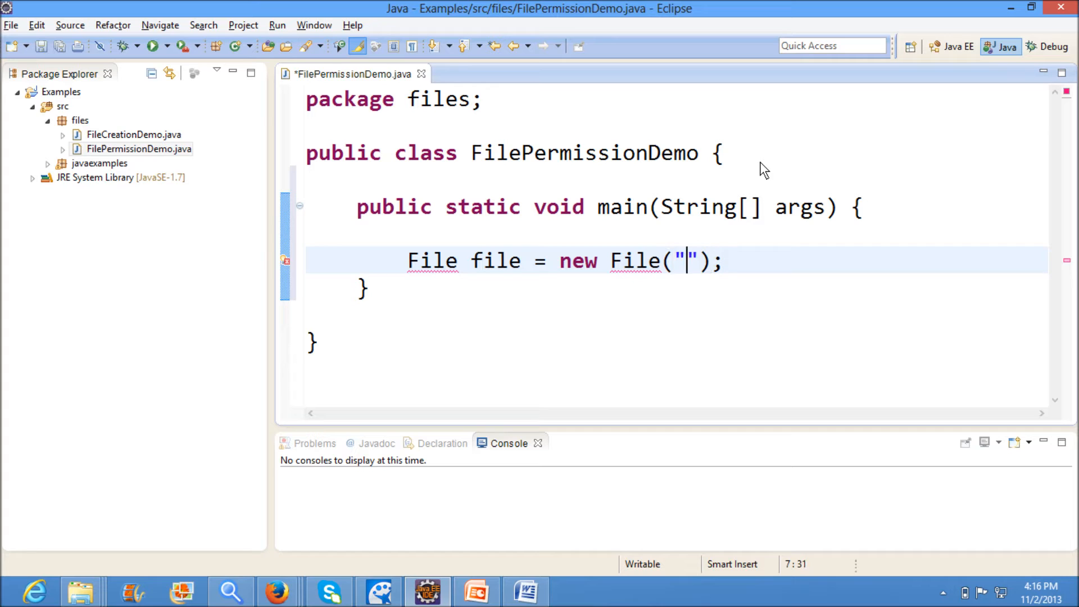
pyautogui.write('E:')
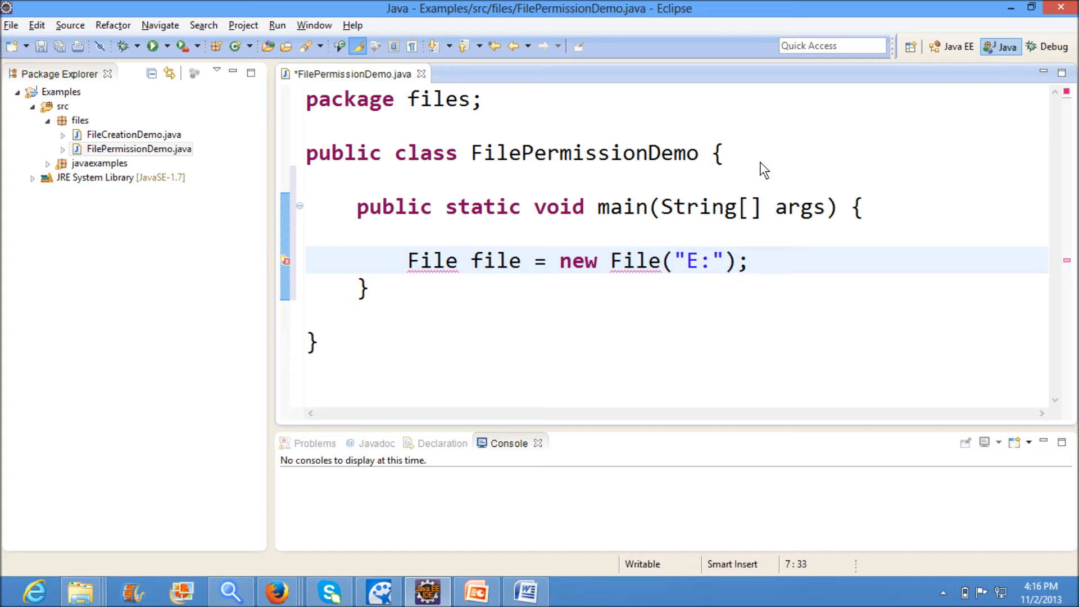
pyautogui.write('\\\\')
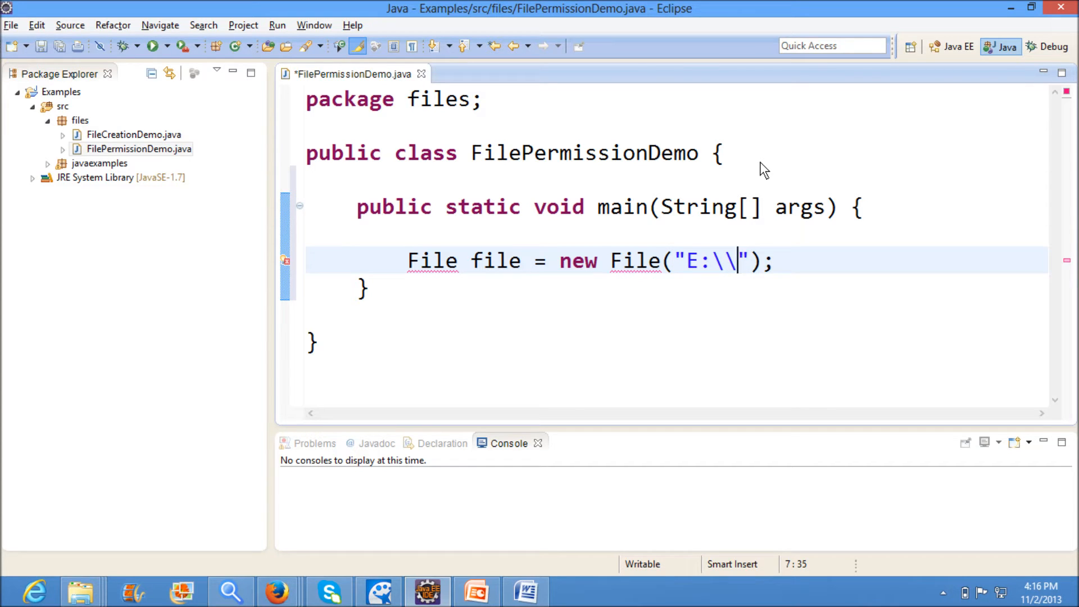
pyautogui.write('test')
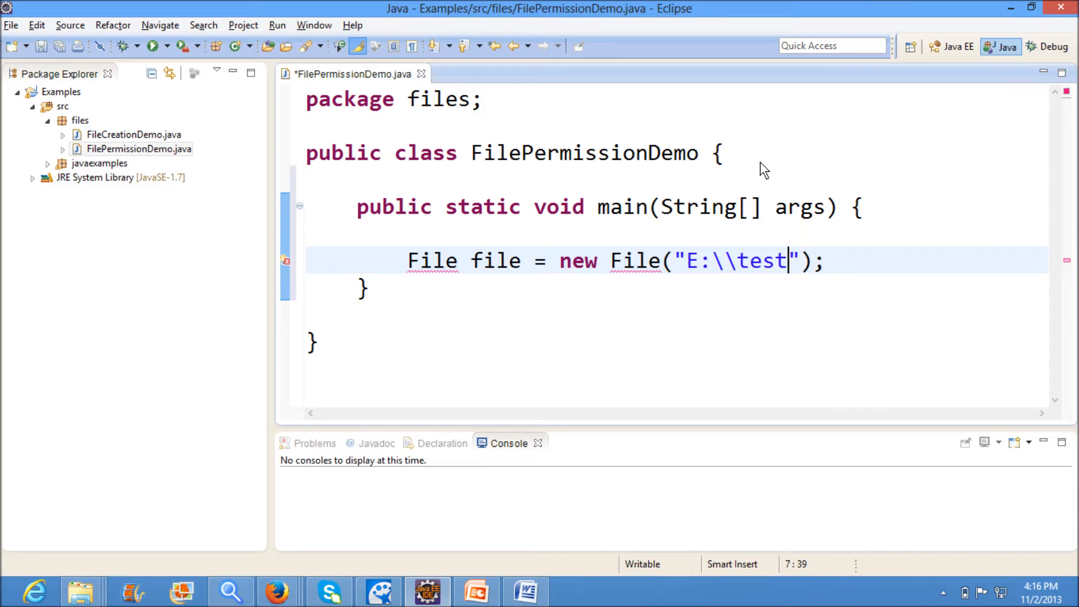
pyautogui.write('1.txt')
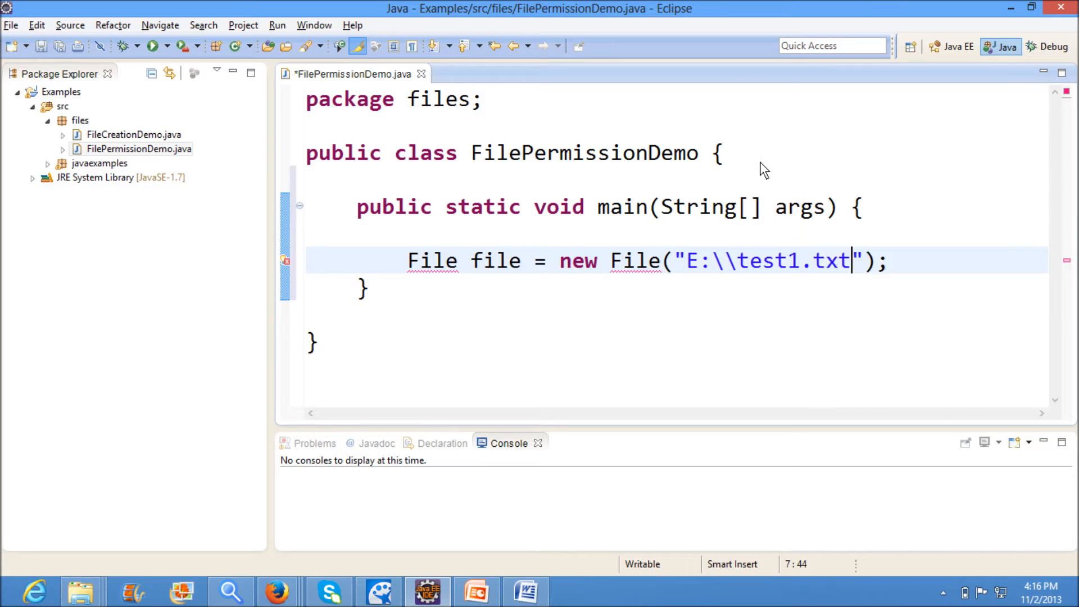
pyautogui.press('ctrl+s')
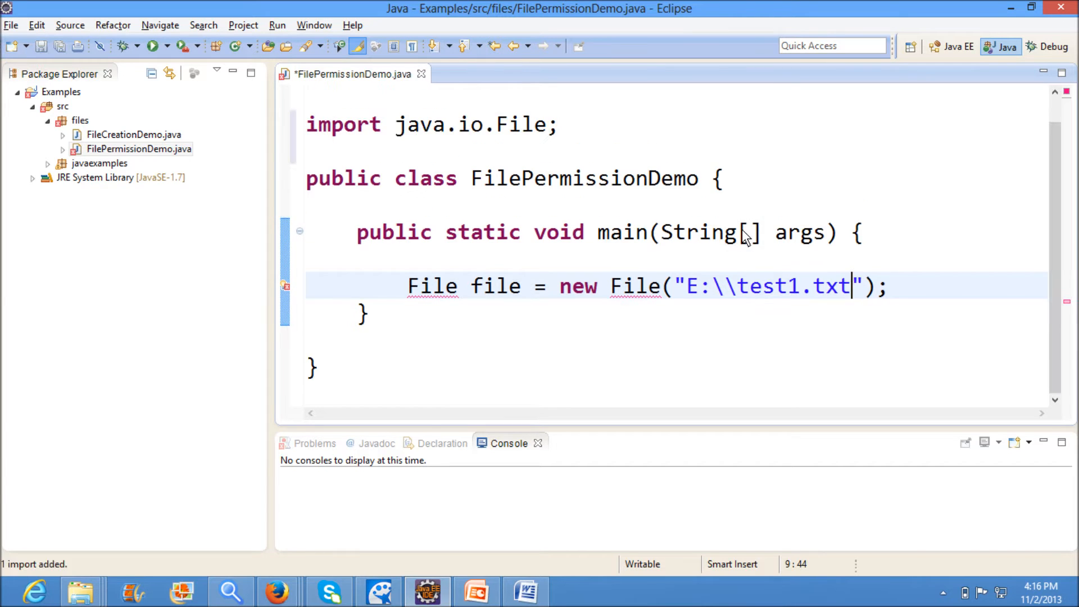
pyautogui.press('ctrl+s')
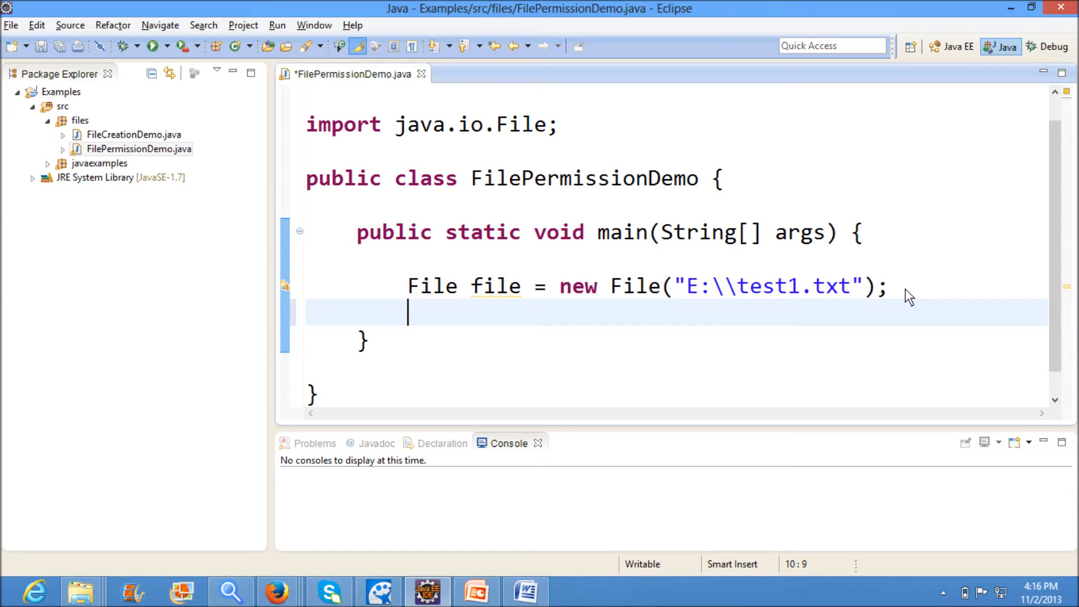
# Step: Call file.createNewFile() surrounded with a try/catch for IOException
pyautogui.write('file.createNewFile();')
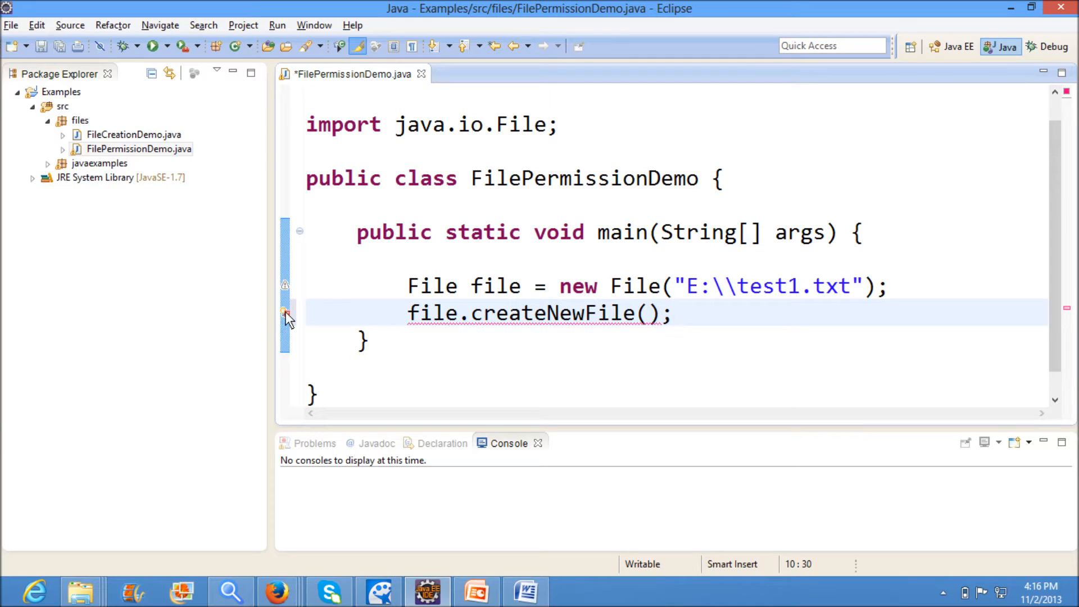
pyautogui.click(284, 312)
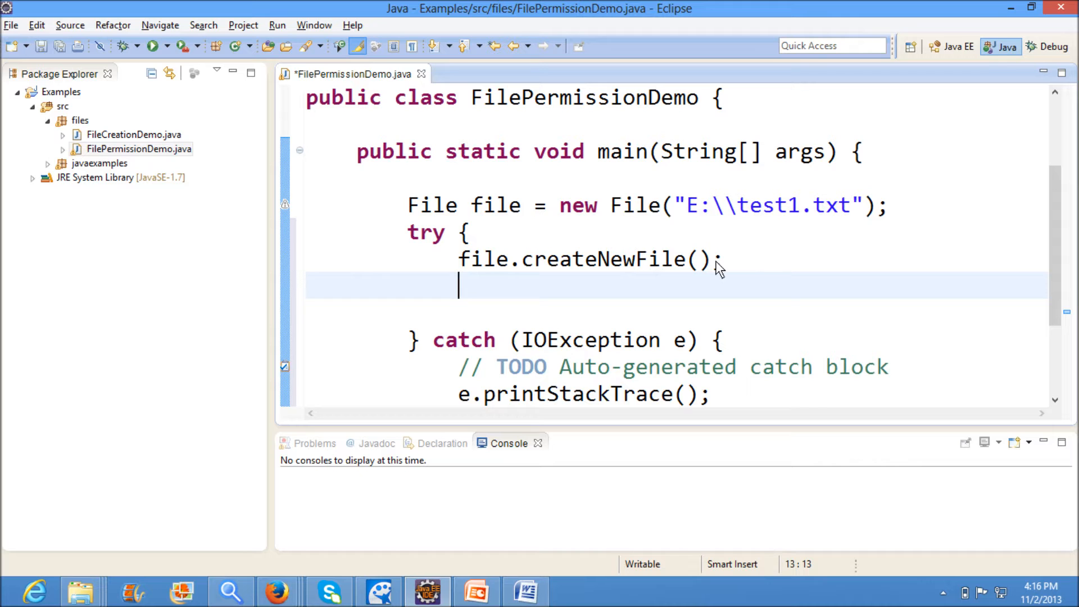
pyautogui.write('file.')
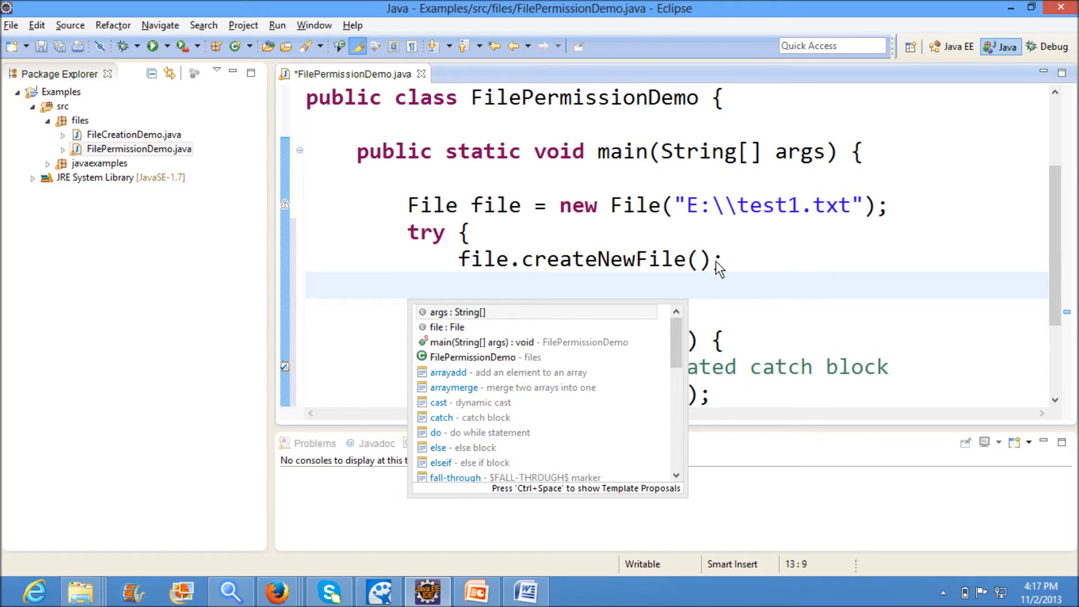
# Step: Add a read-permissions comment and System.out.println(file.canRead()); then save
pyautogui.write('//check the file has')
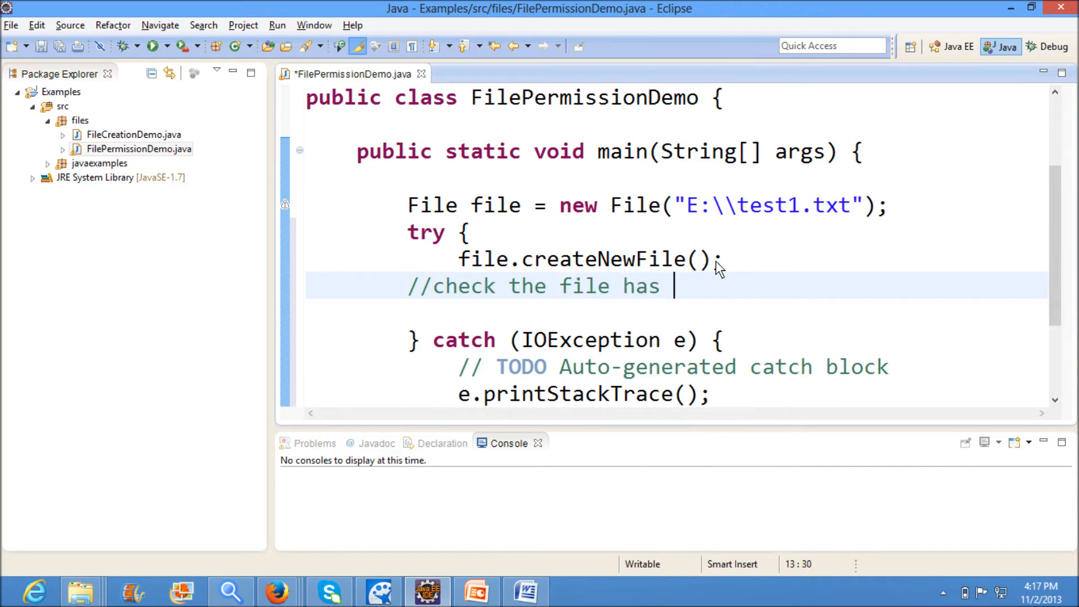
pyautogui.write('read per')
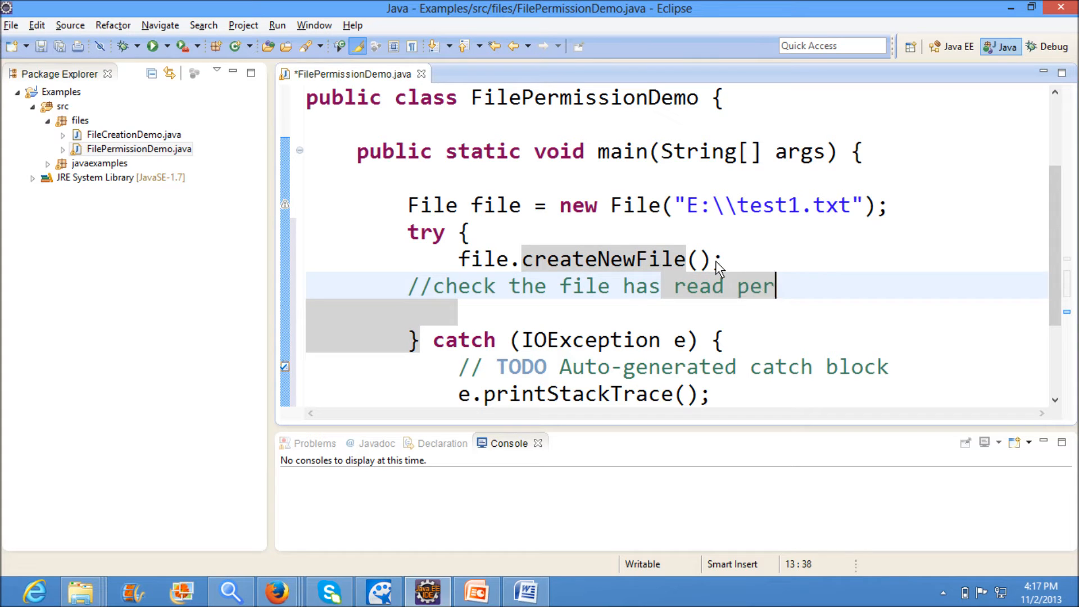
pyautogui.write('missions')
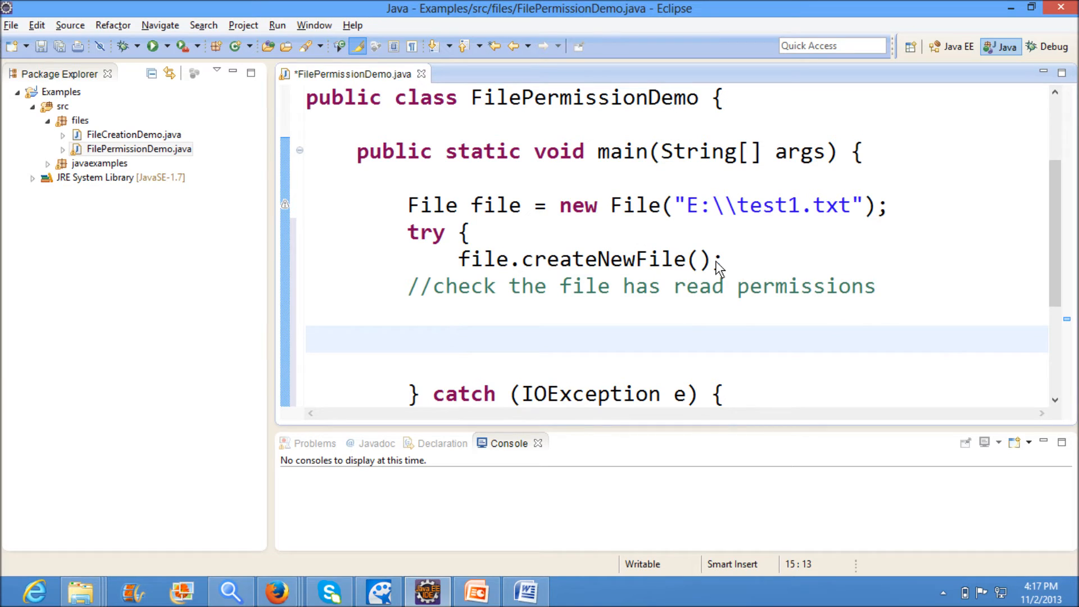
pyautogui.write('file.')
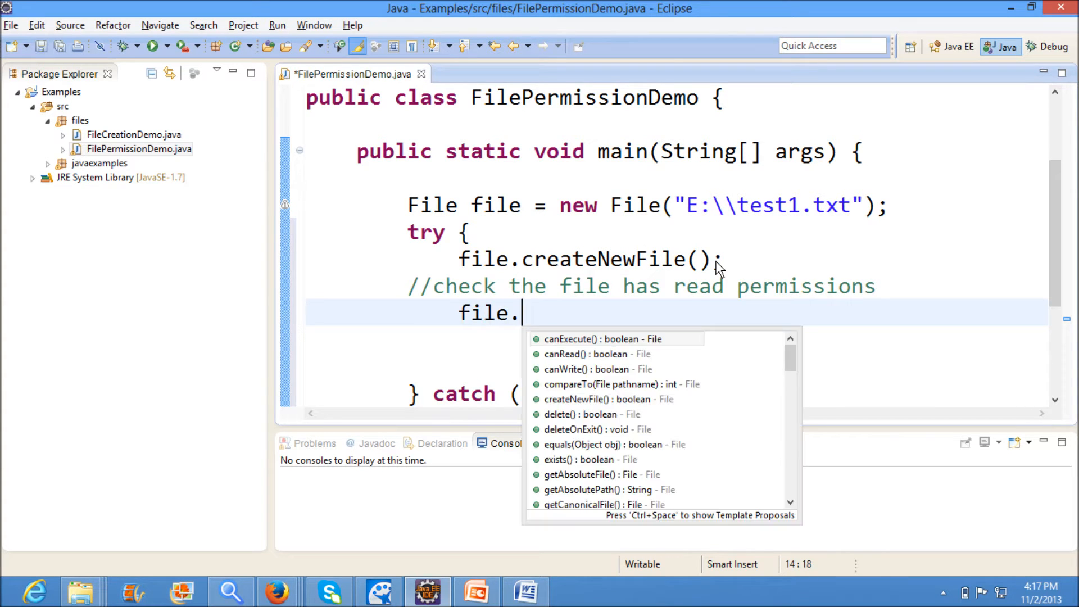
pyautogui.write('canRead(')
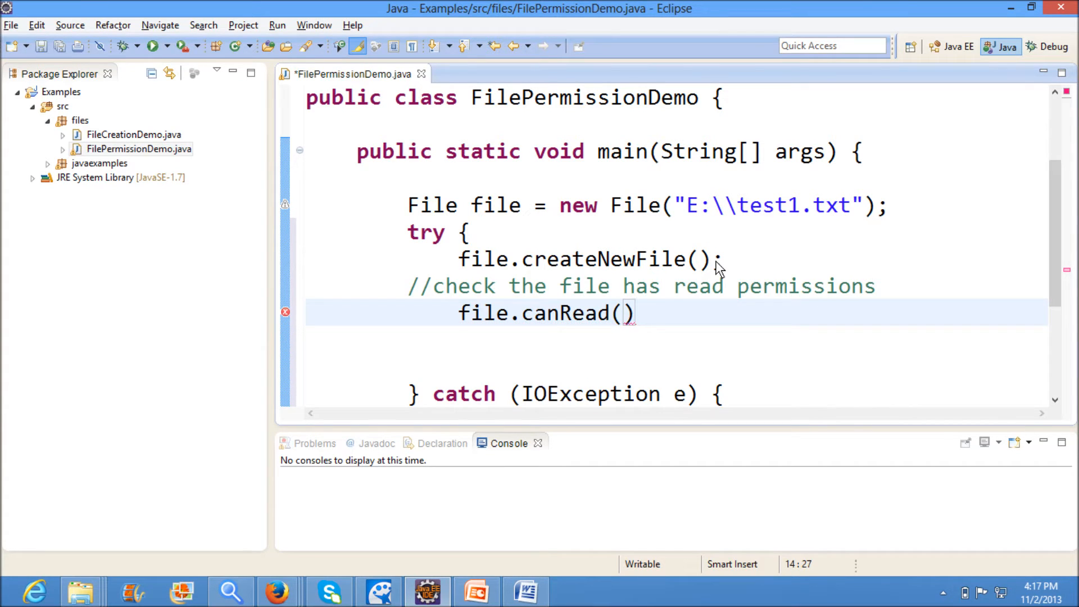
pyautogui.write('syso')
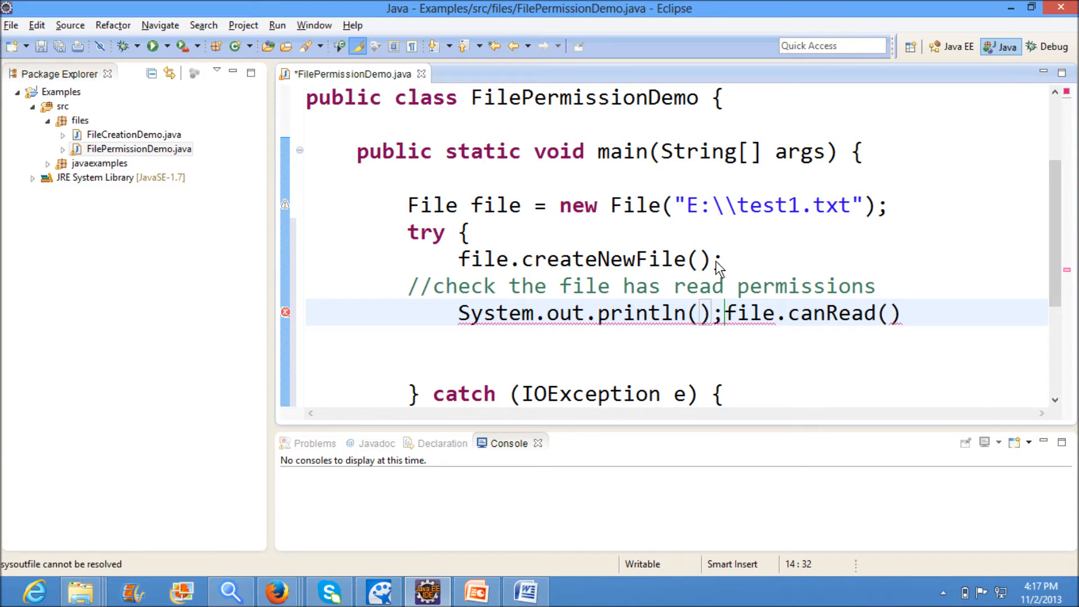
pyautogui.press('Backspace')
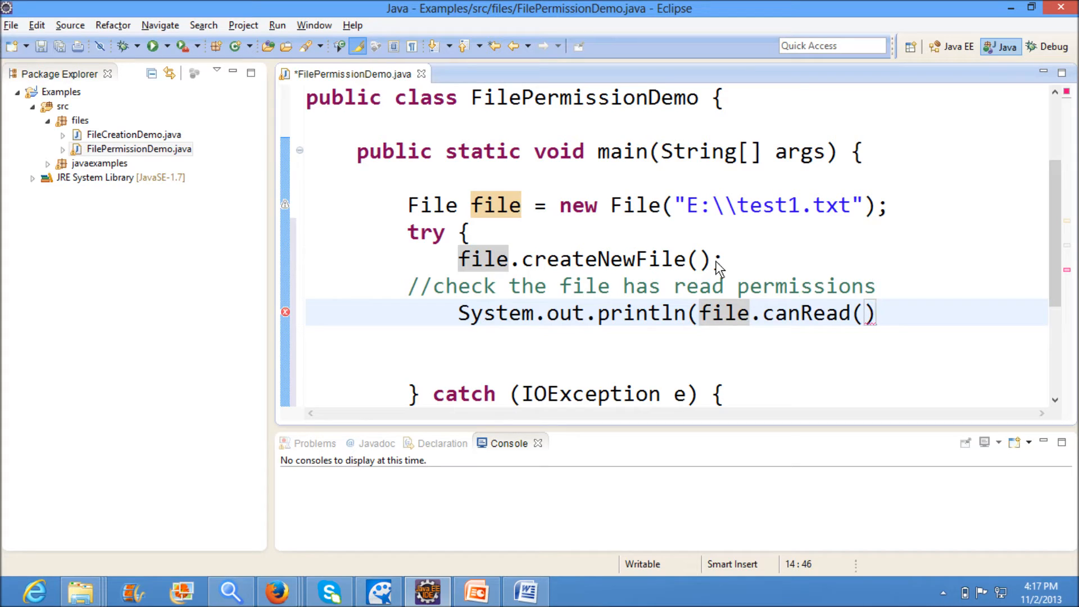
pyautogui.write(';')
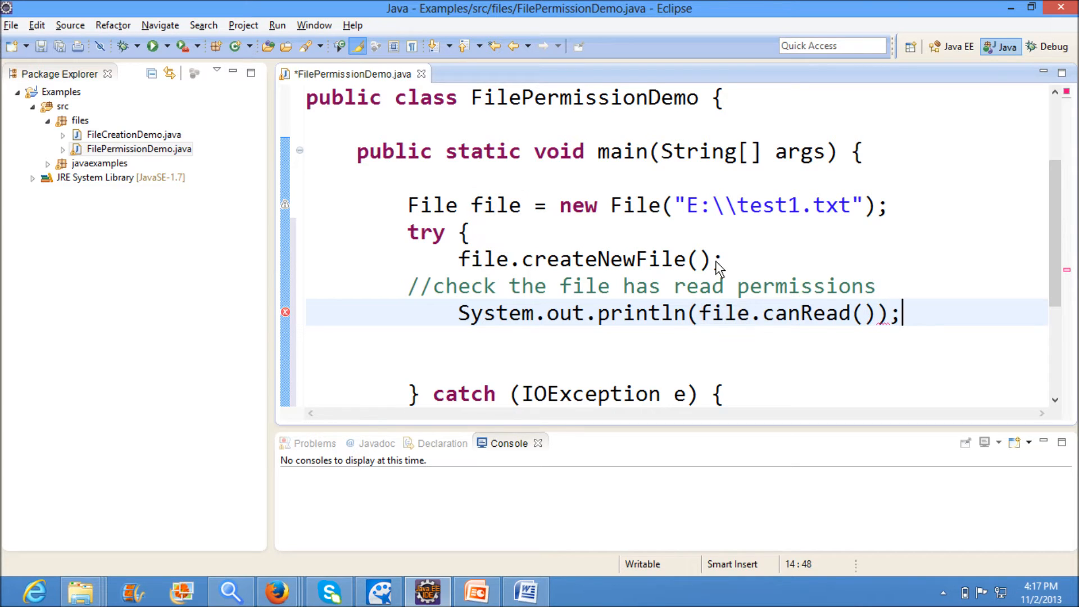
pyautogui.press('ctrl+s')
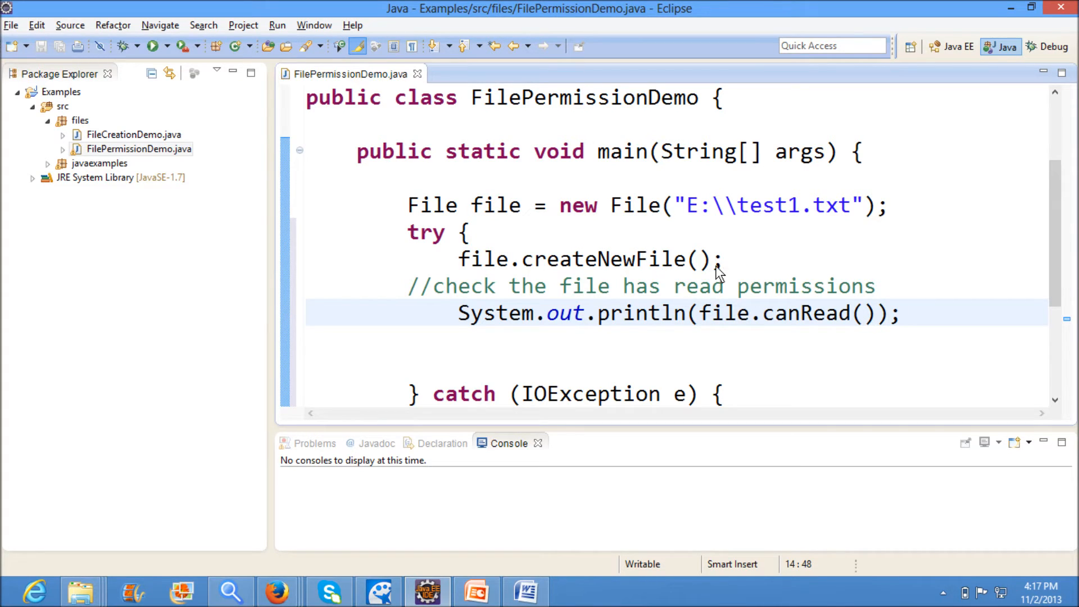
pyautogui.moveTo(570, 262)
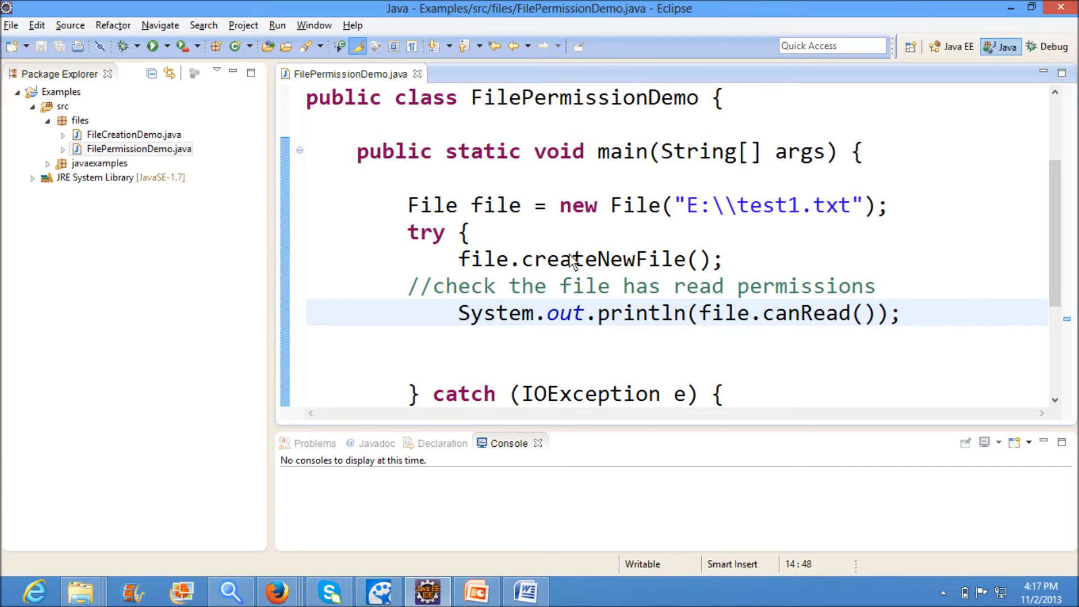
# Step: Run the class as a Java application, printing true for canRead
pyautogui.rightClick(572, 262)
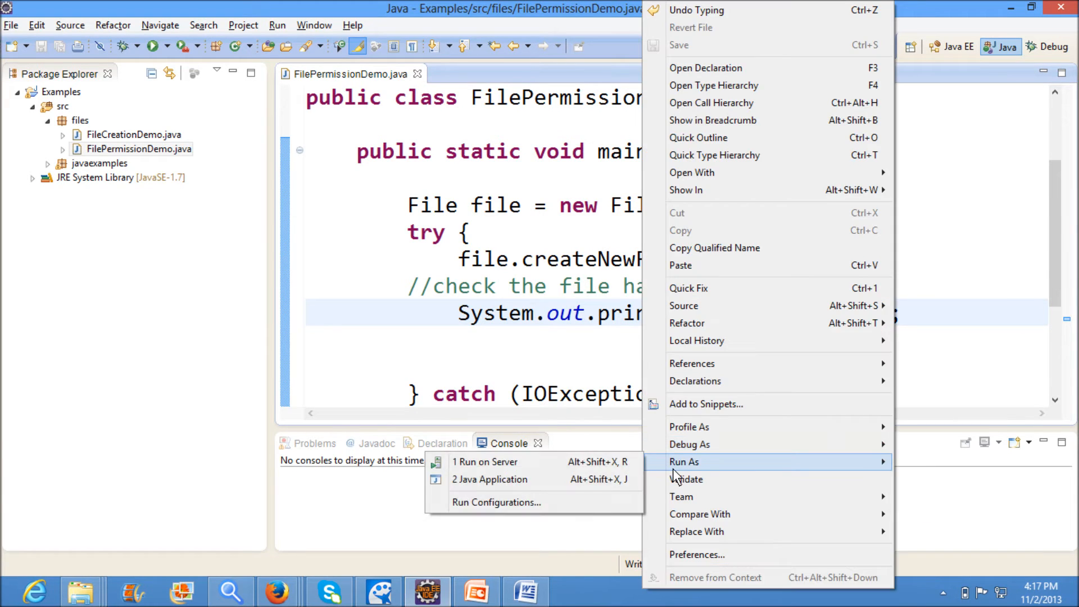
pyautogui.click(489, 479)
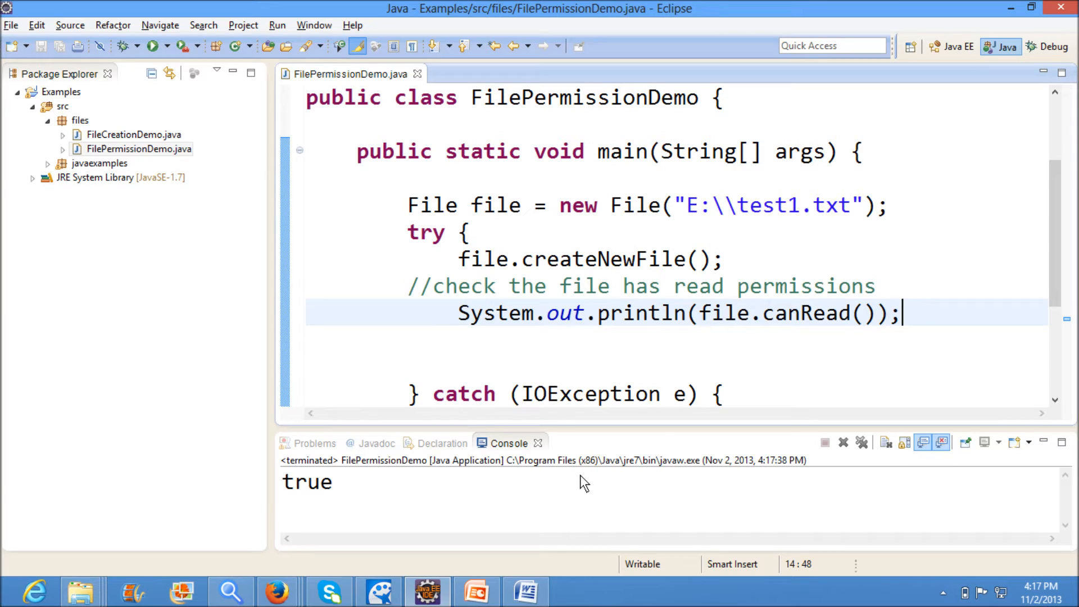
pyautogui.moveTo(793, 350)
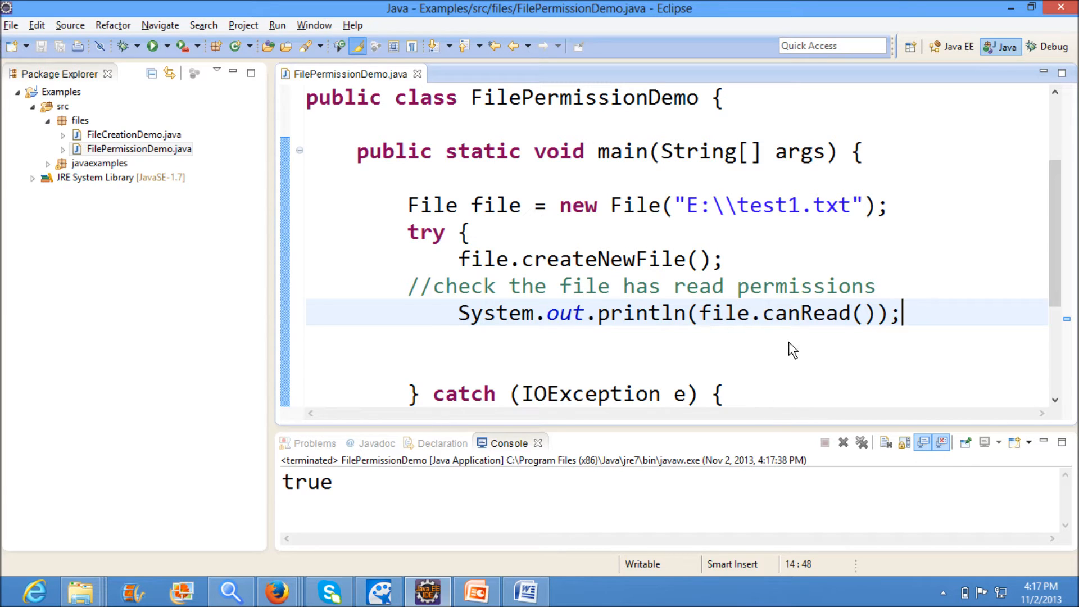
pyautogui.moveTo(766, 357)
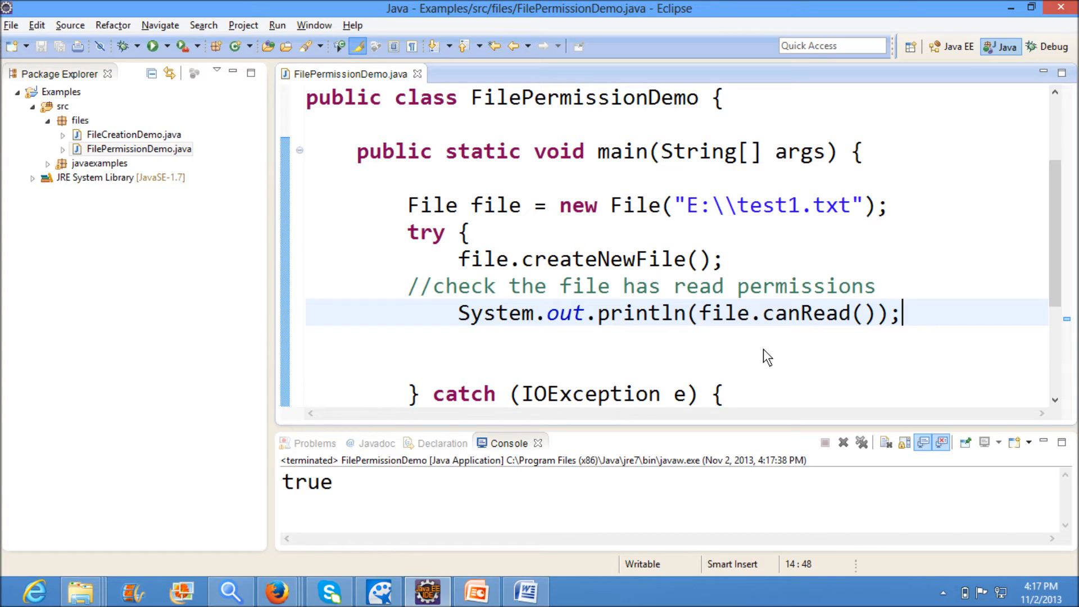
pyautogui.write('S')
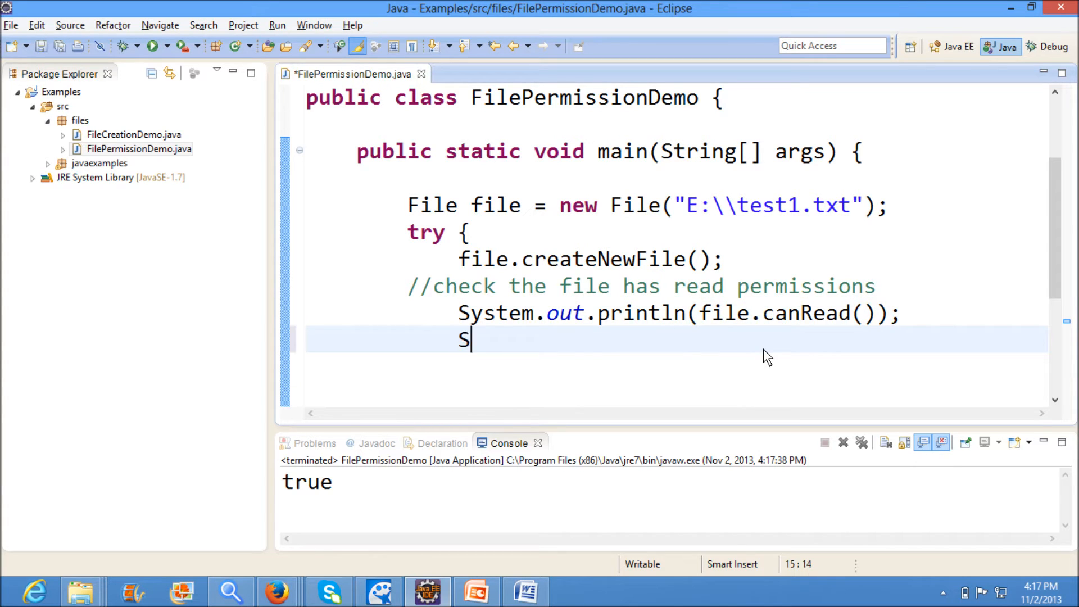
pyautogui.write('ystem.out.')
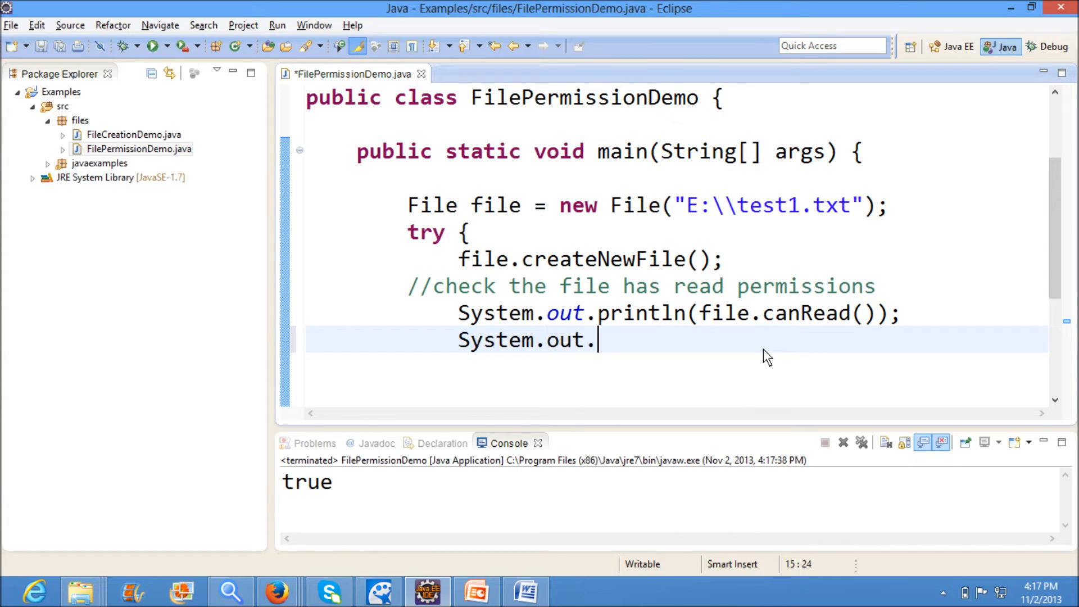
# Step: Add System.out.println(file.canWrite()); after the canRead print
pyautogui.write('println')
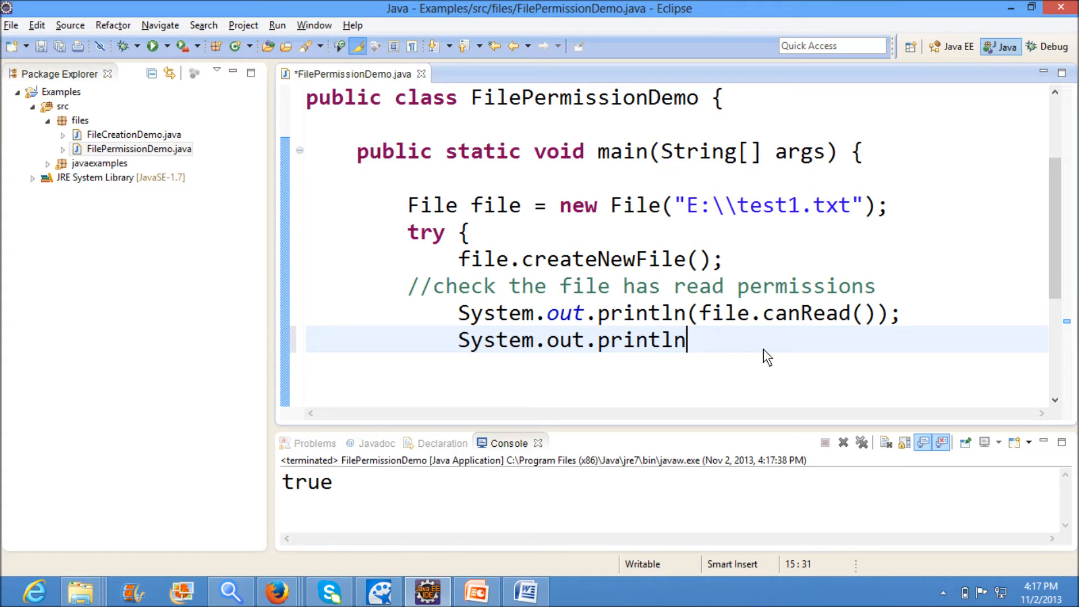
pyautogui.write('(file.can')
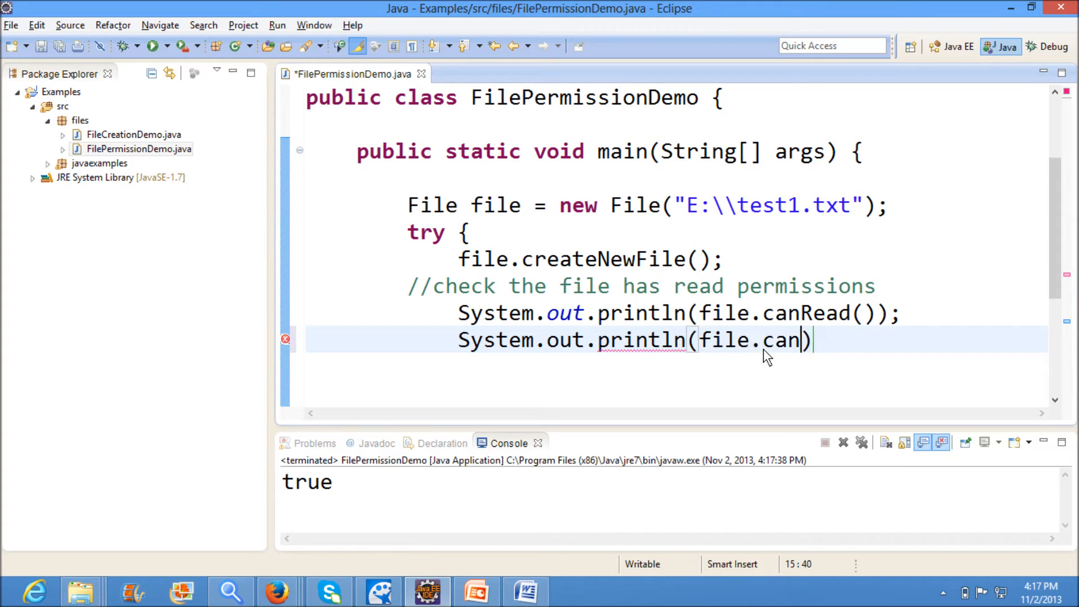
pyautogui.write('Write()')
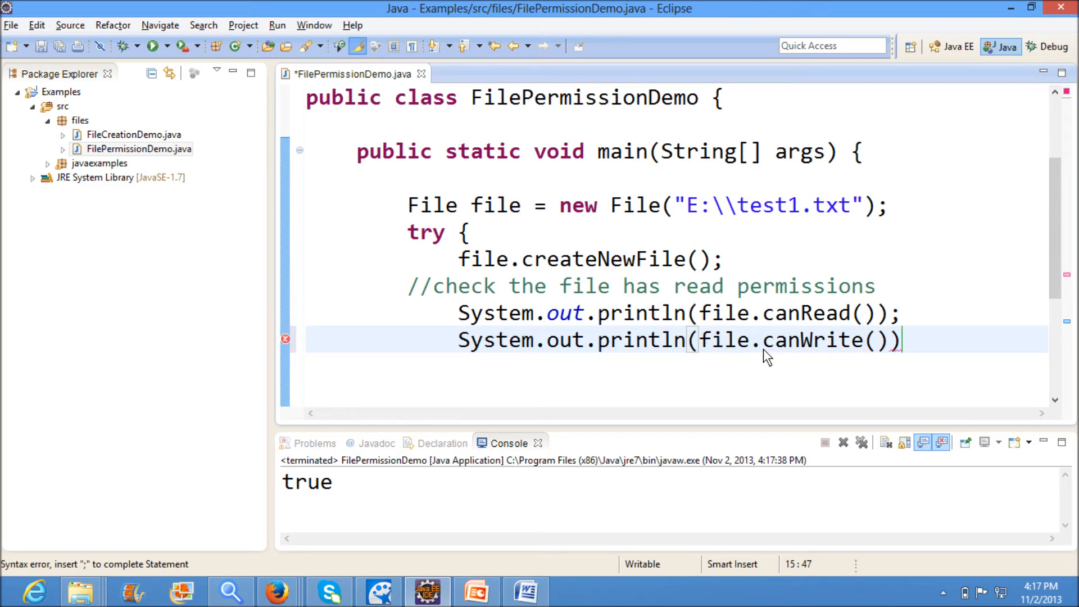
pyautogui.write(';')
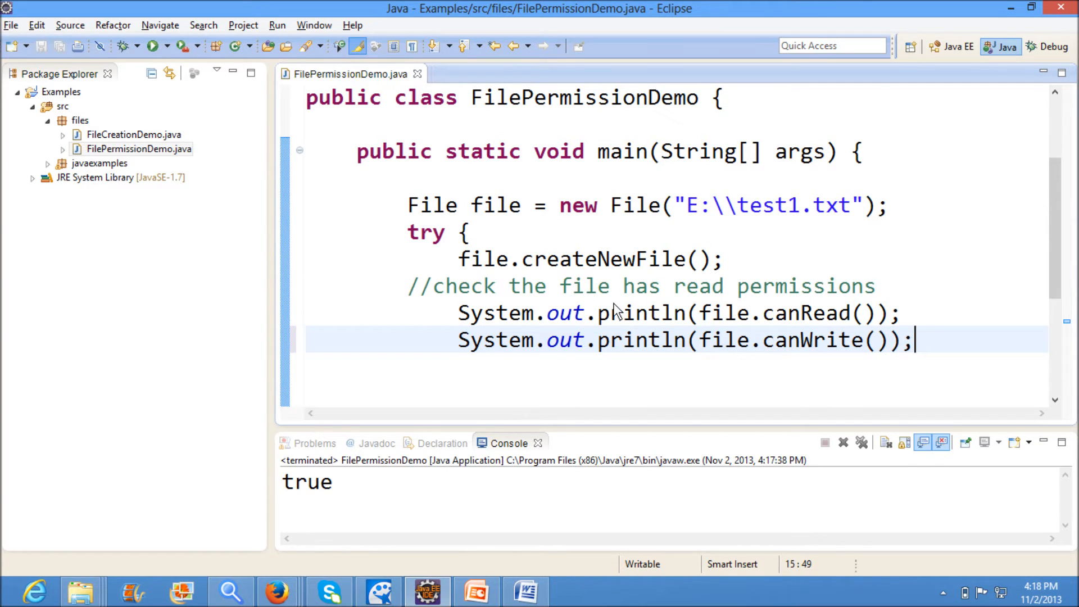
# Step: Run again to print true for canWrite, then start a new line below it
pyautogui.rightClick(620, 340)
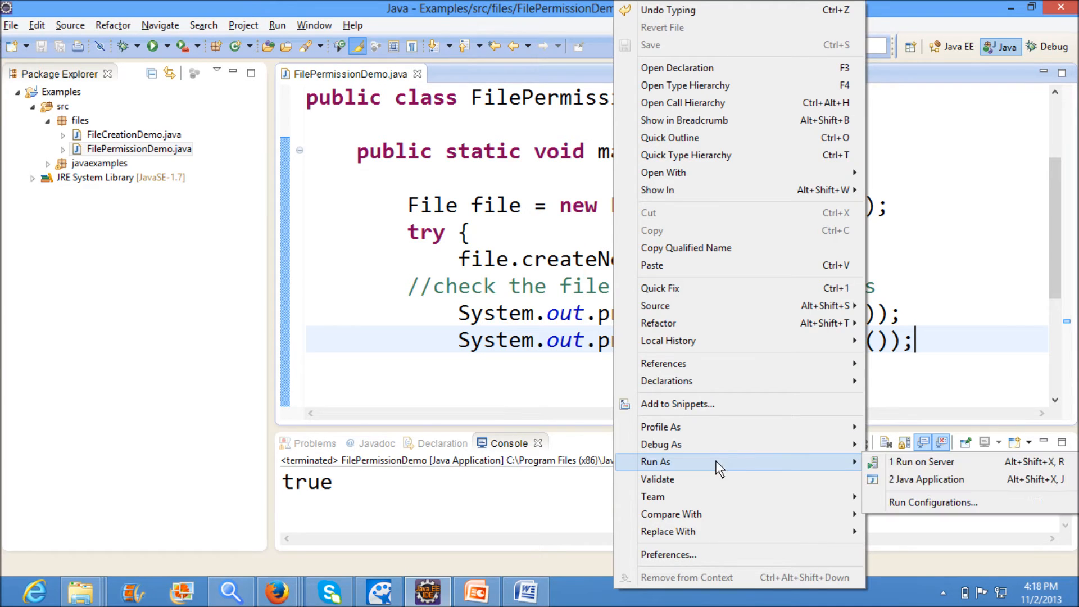
pyautogui.moveTo(912, 479)
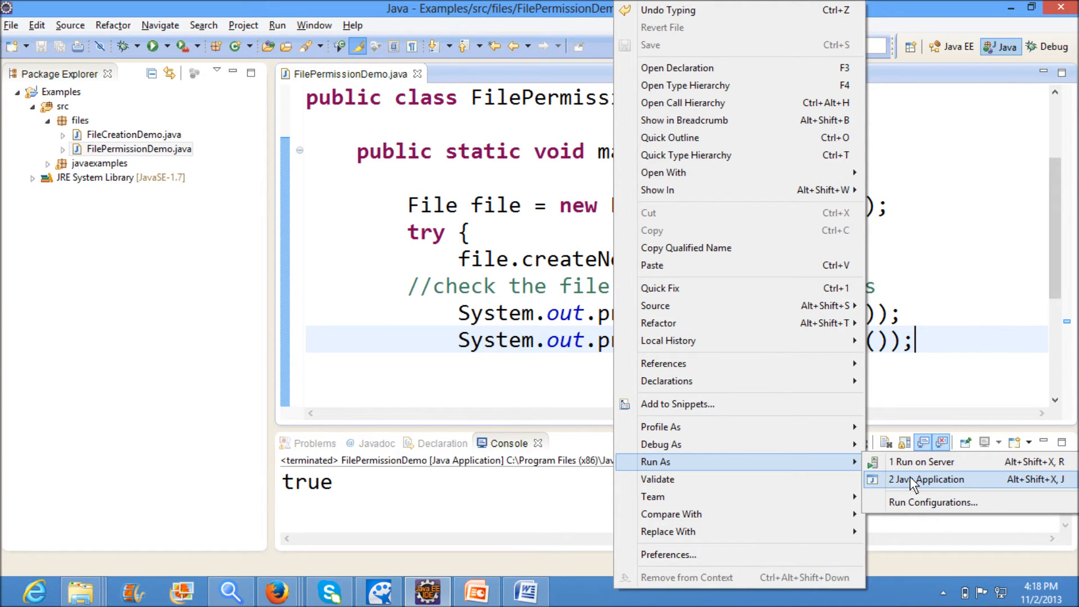
pyautogui.click(929, 479)
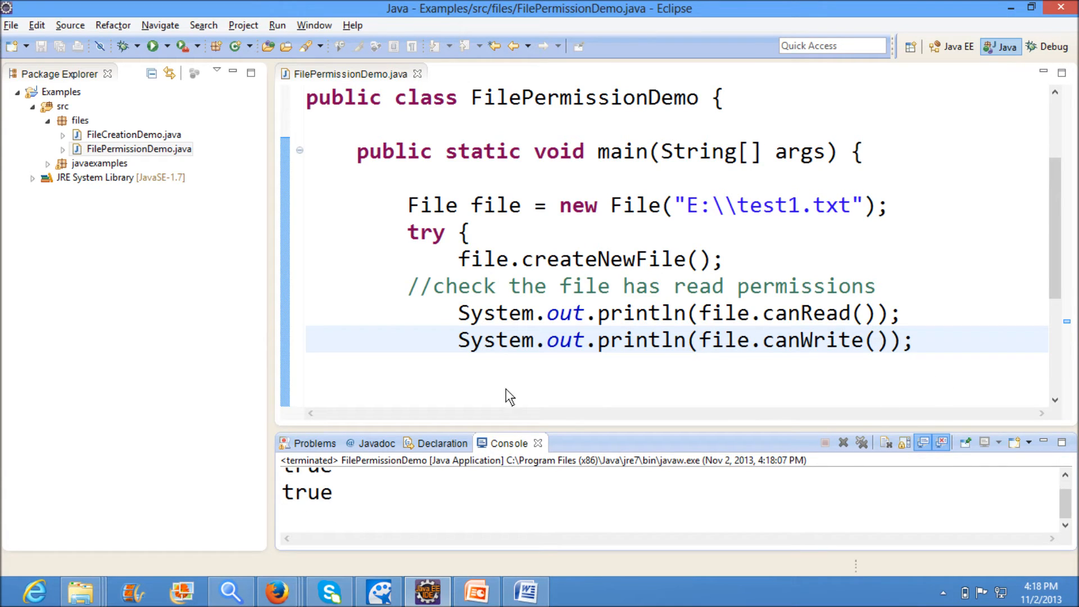
pyautogui.click(911, 339)
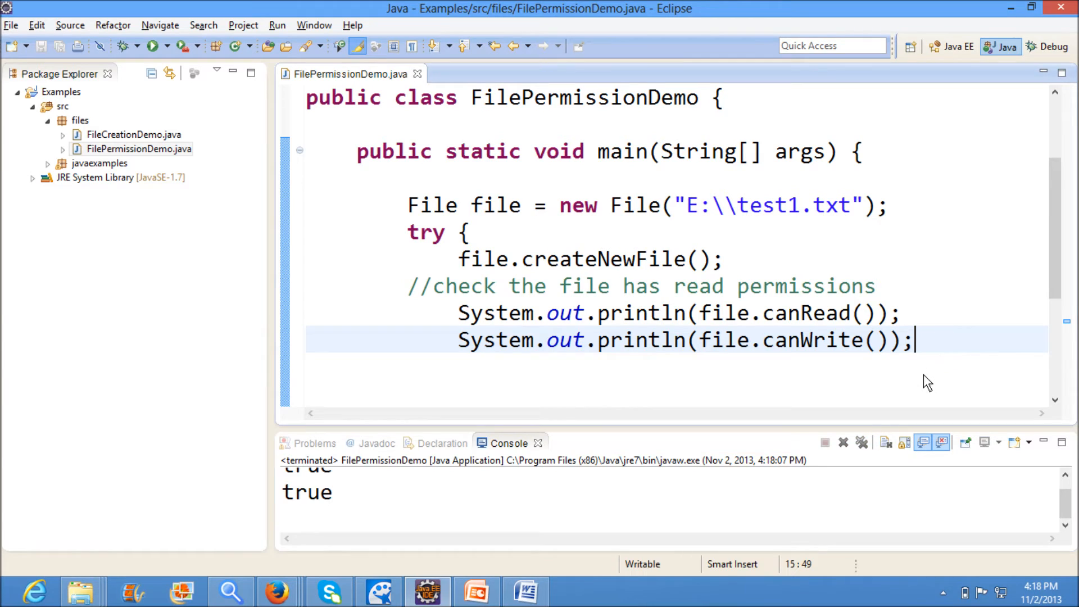
pyautogui.press('Enter')
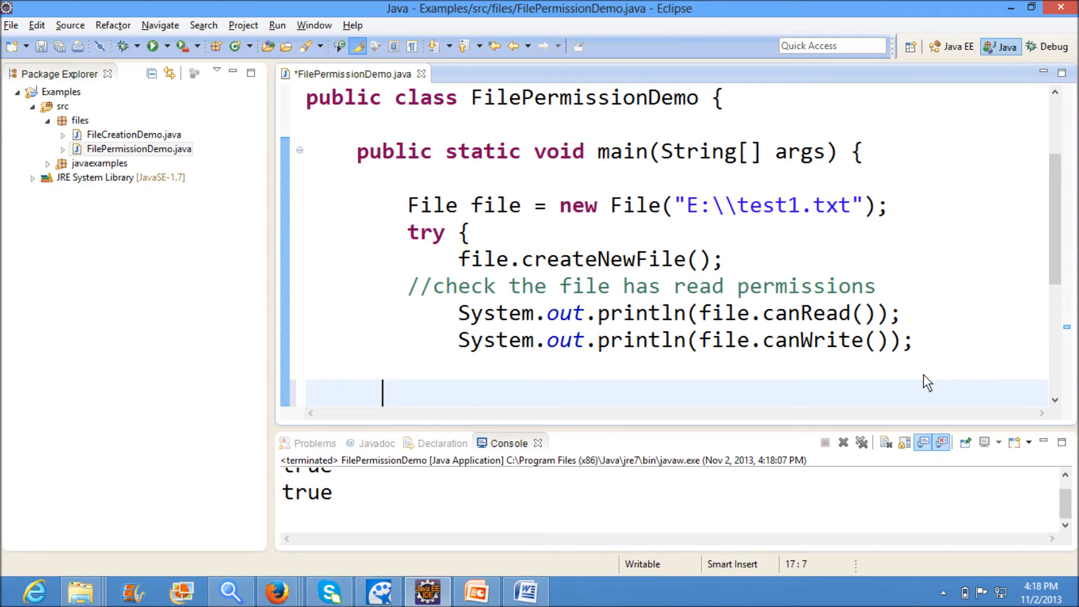
# Step: Write a comment about setting the write permission to false
pyautogui.write('//')
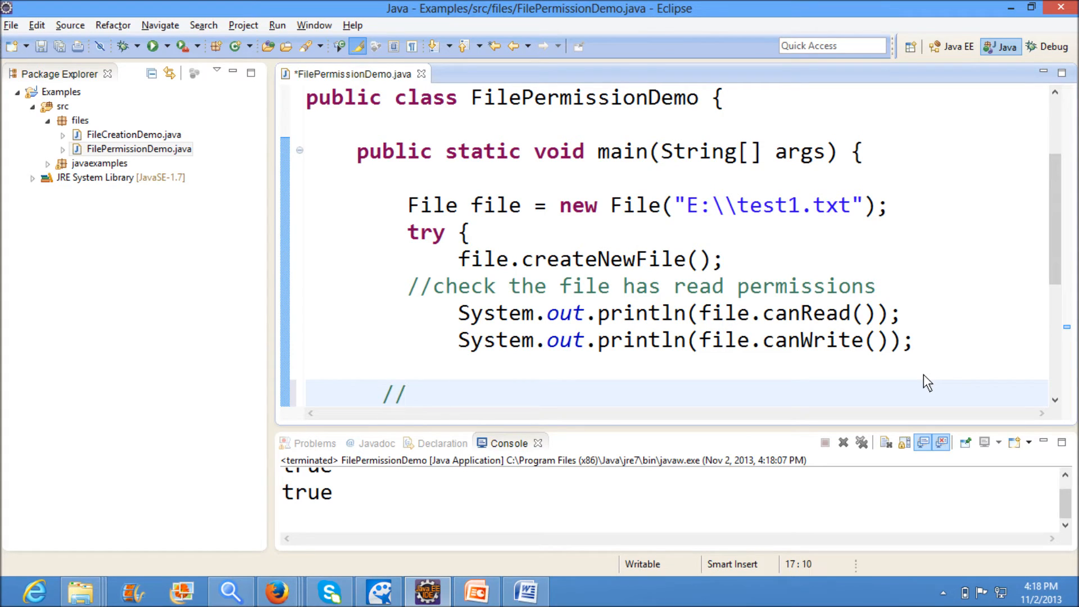
pyautogui.write('setting the write')
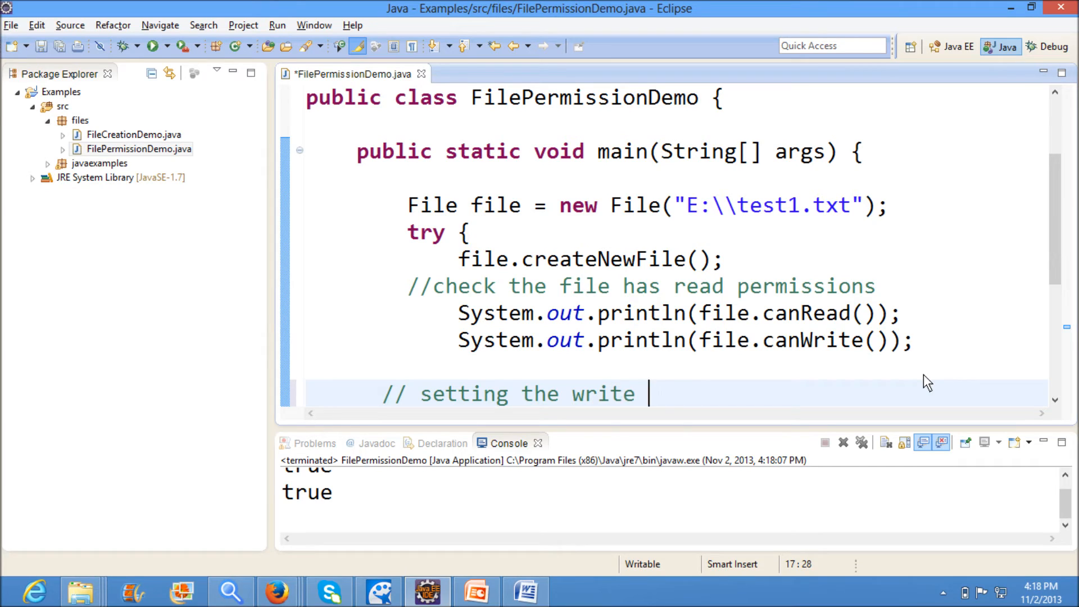
pyautogui.write('permission f')
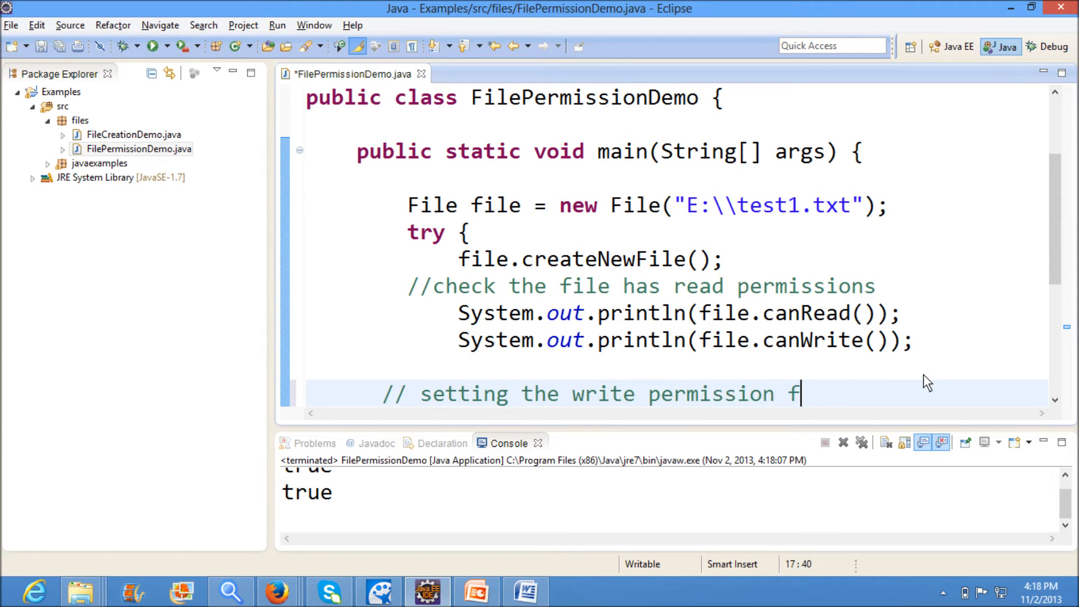
pyautogui.write('alses')
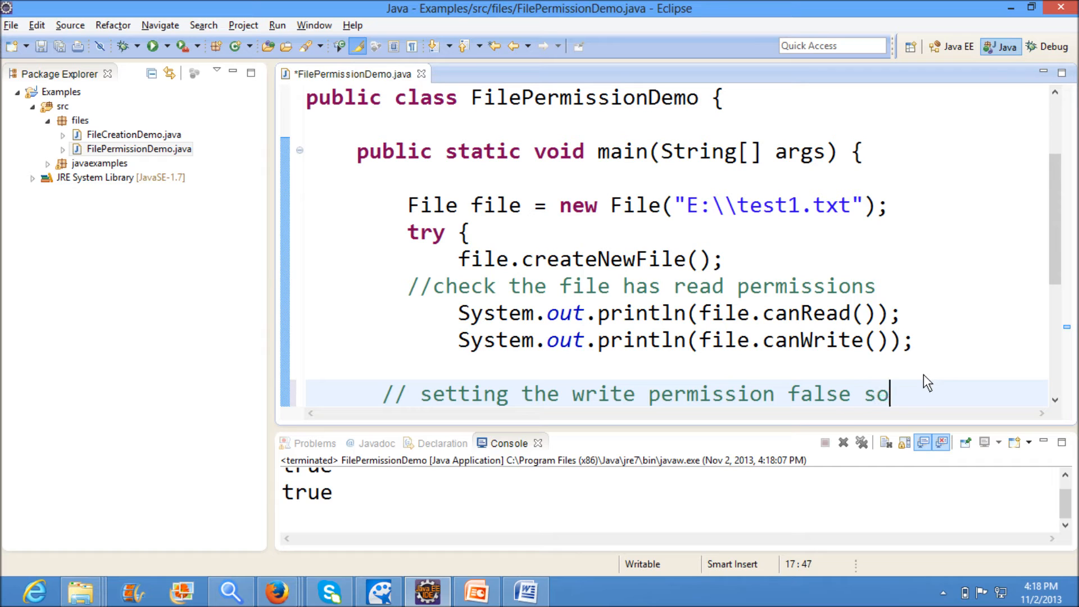
pyautogui.write('that us')
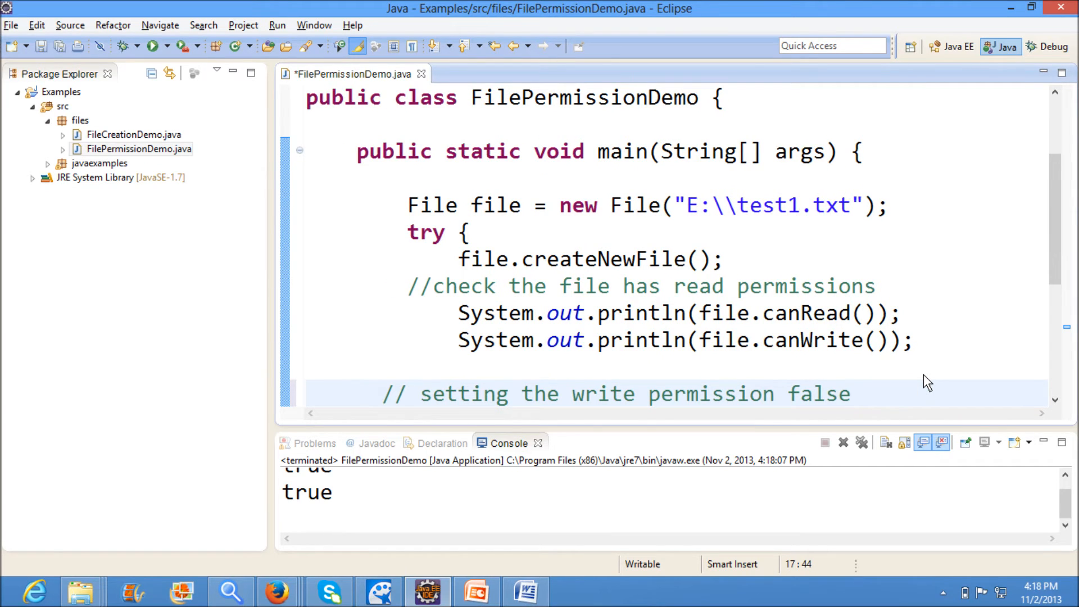
pyautogui.scroll(-3)
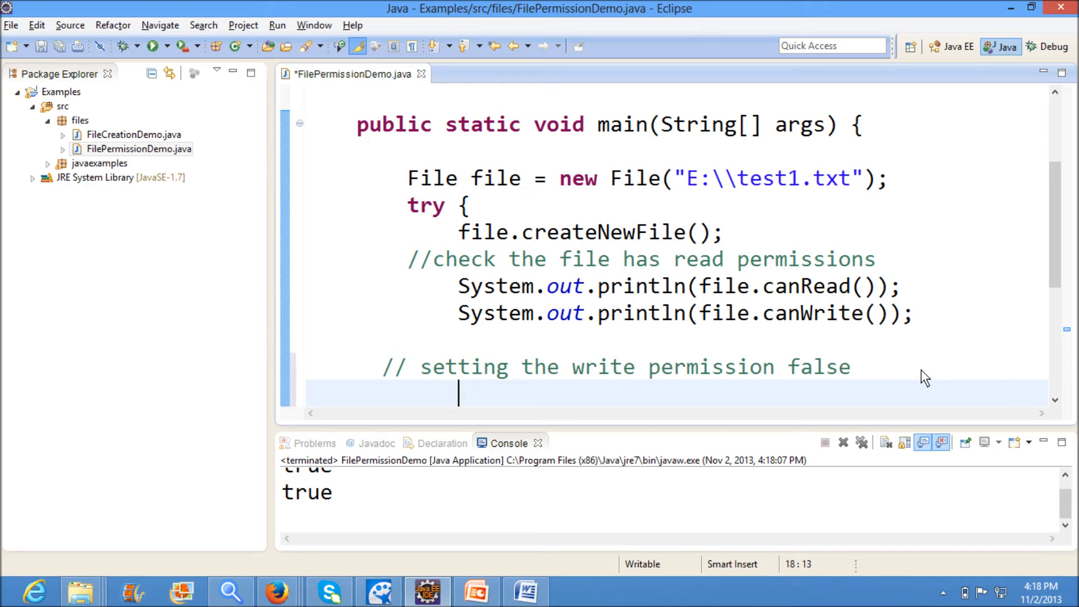
pyautogui.moveTo(913, 383)
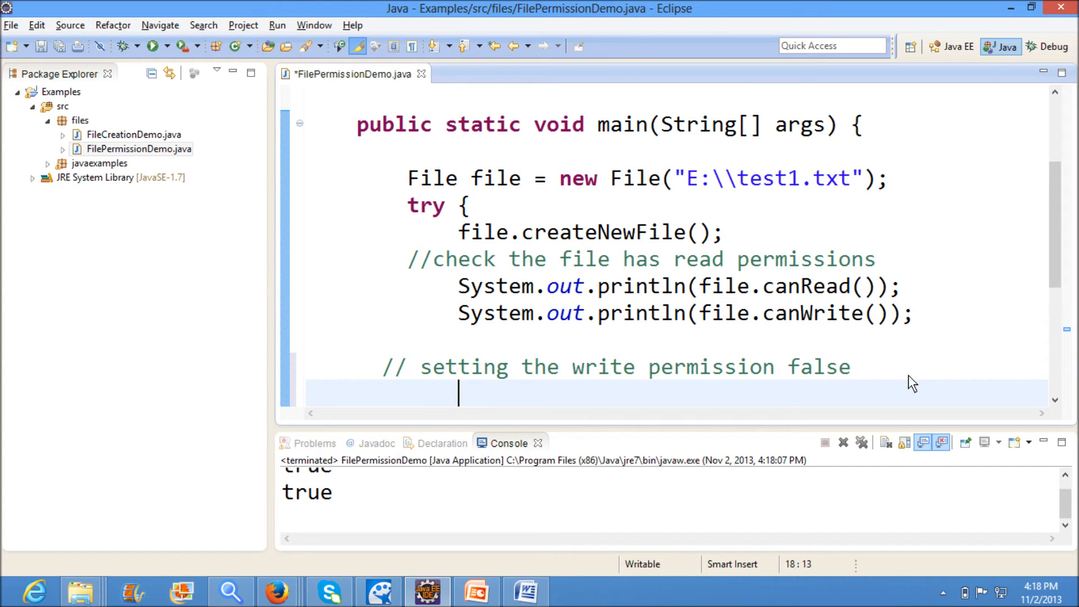
# Step: Add file.setWritable(false); via content assist in the try block
pyautogui.write('syou')
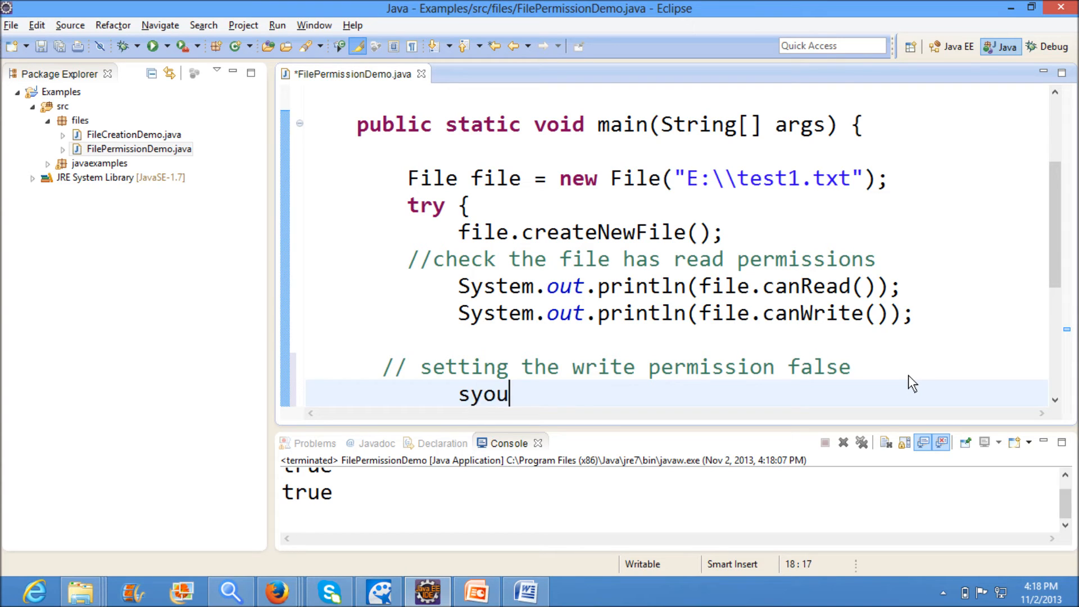
pyautogui.write('s')
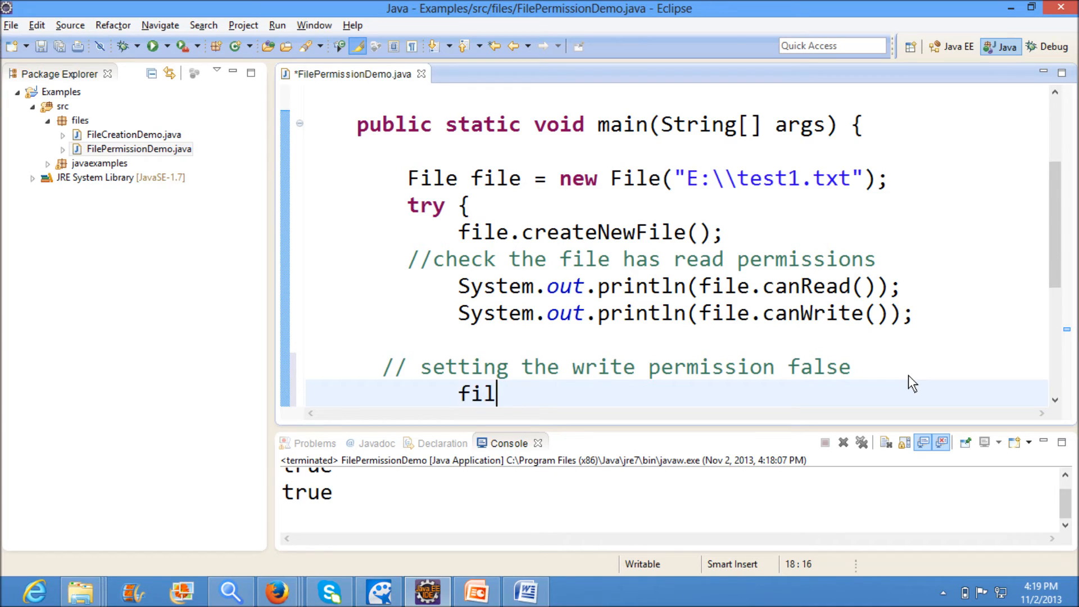
pyautogui.write('e.se')
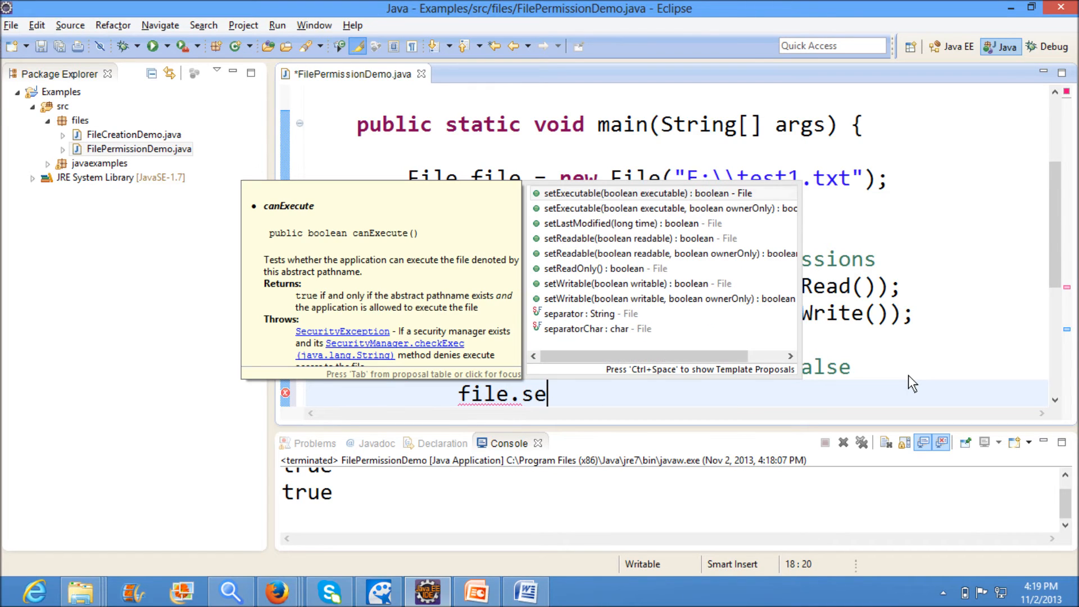
pyautogui.write('tre')
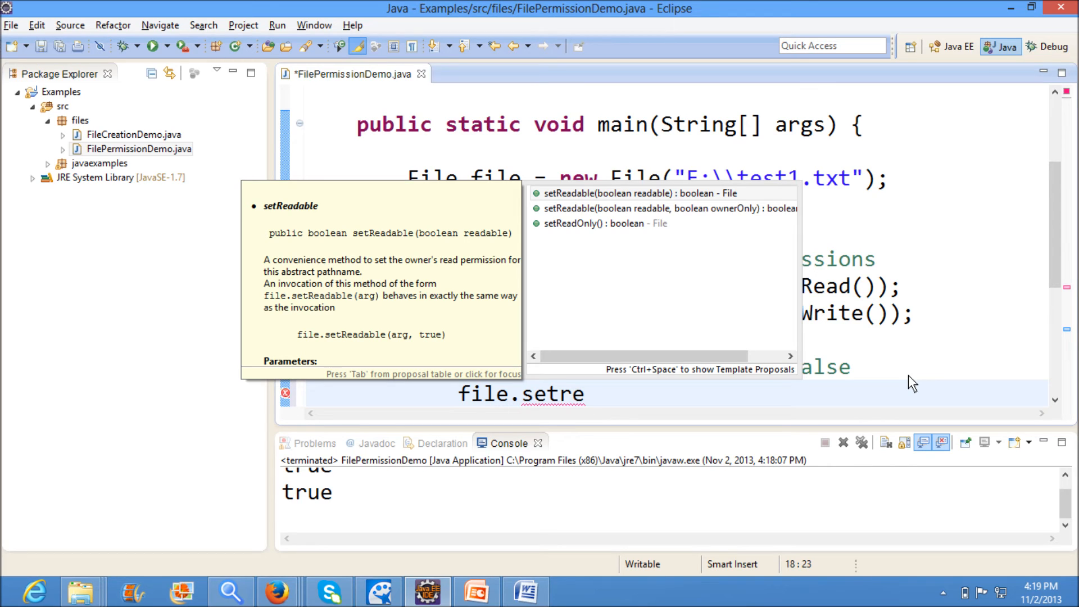
pyautogui.write('wri')
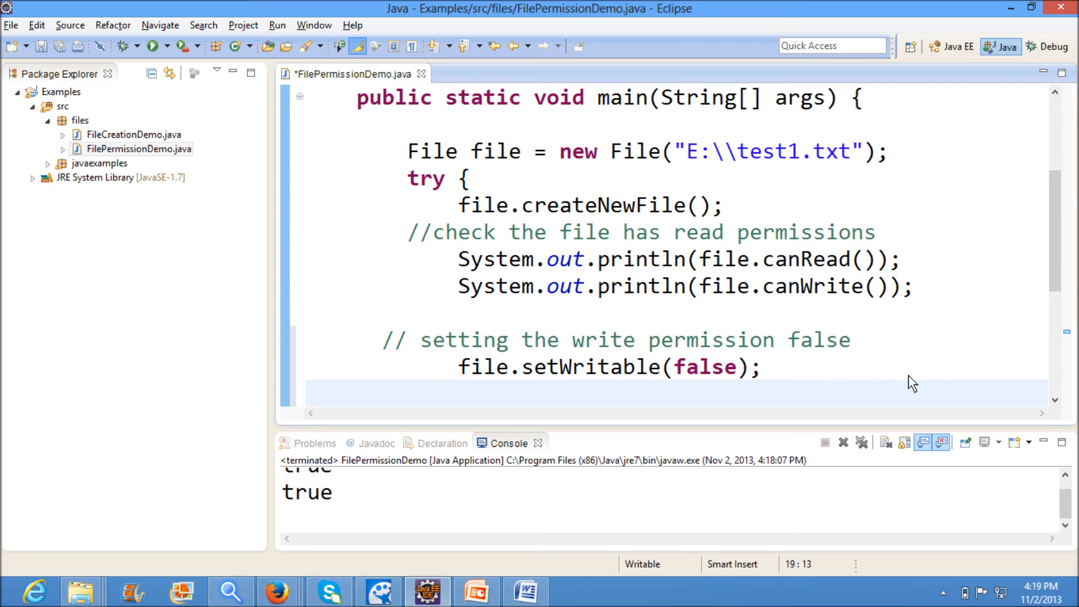
# Step: Print "After setting write property" + file.canWrite() and save the class
pyautogui.write('sysou')
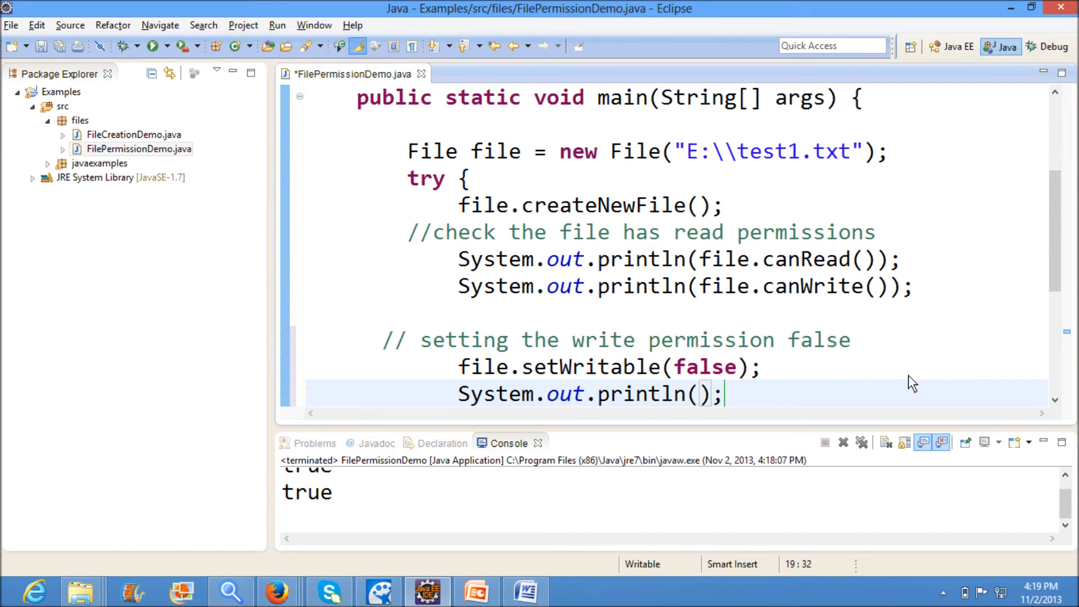
pyautogui.write('file.')
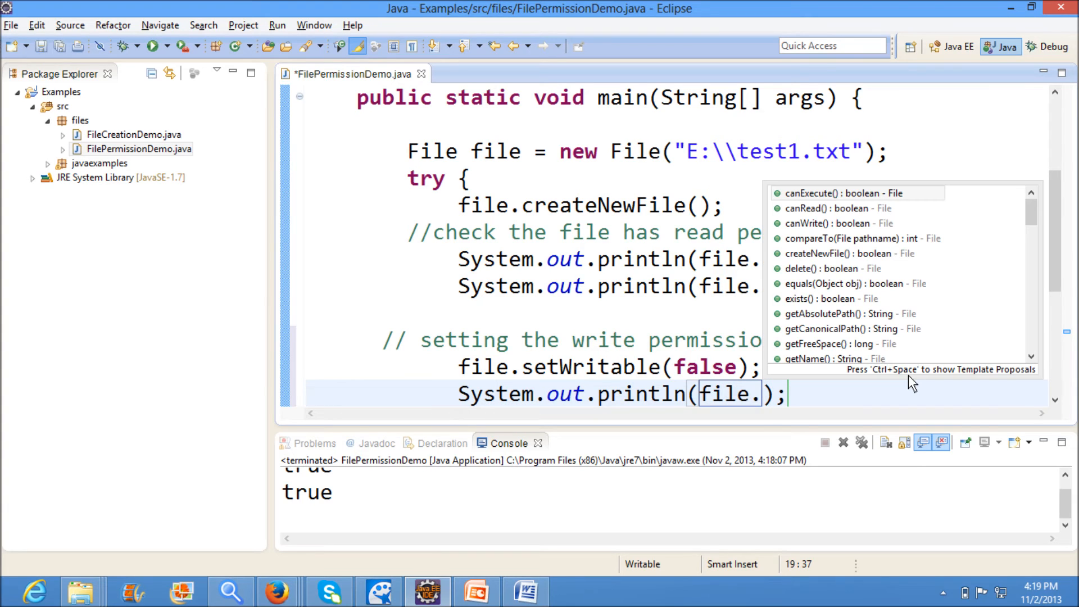
pyautogui.moveTo(847, 193)
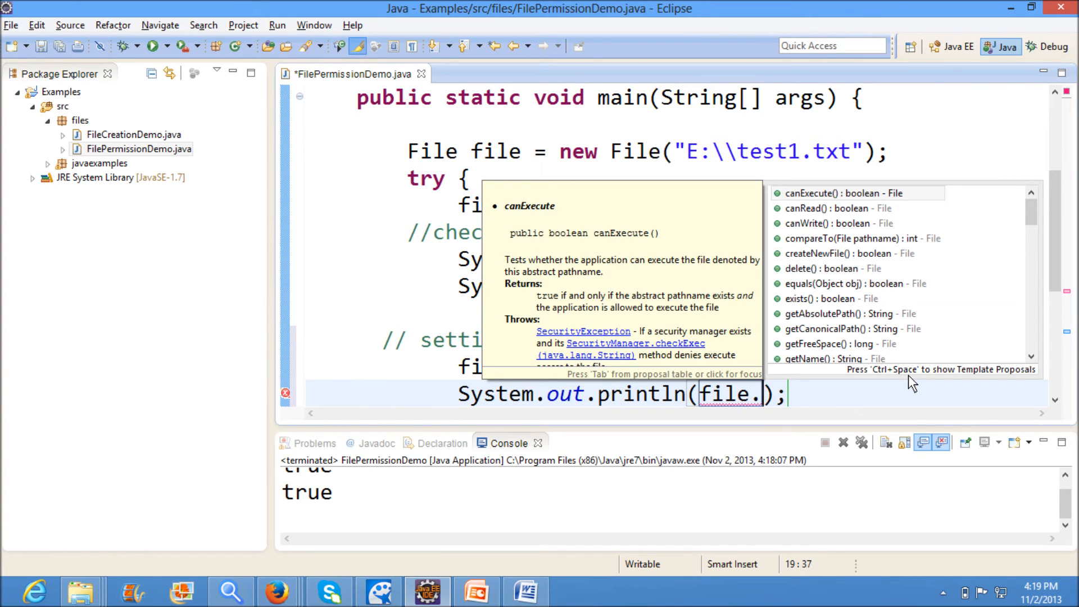
pyautogui.write('canw')
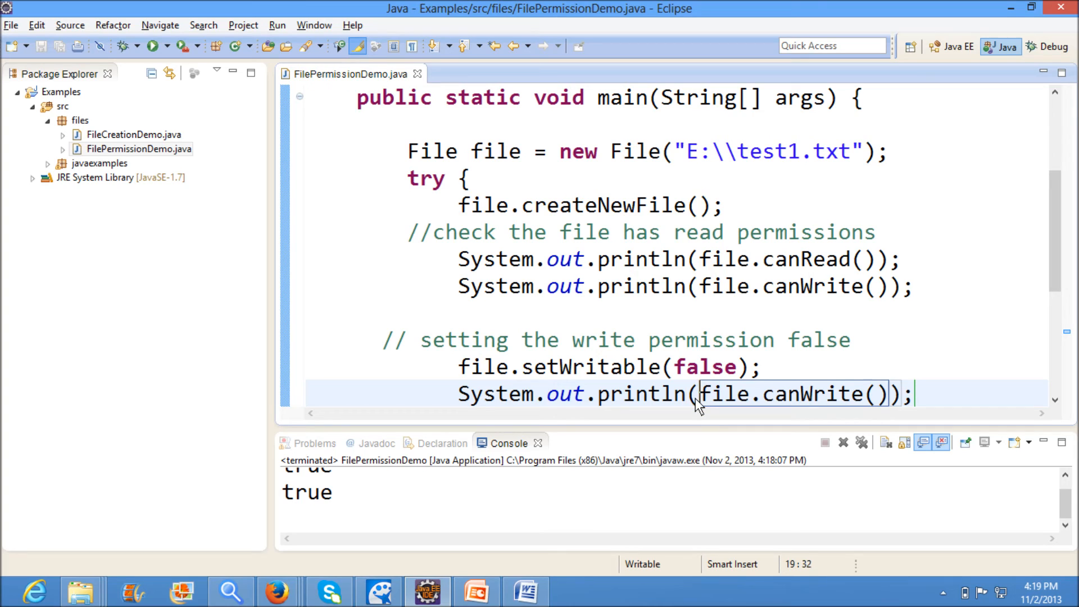
pyautogui.write('""+')
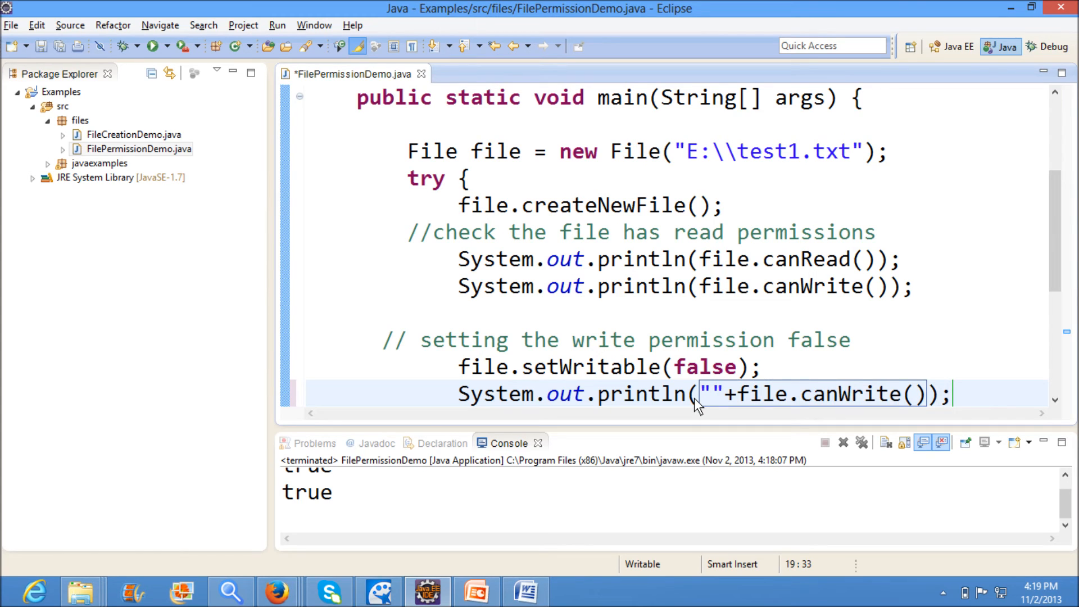
pyautogui.write('After setting w')
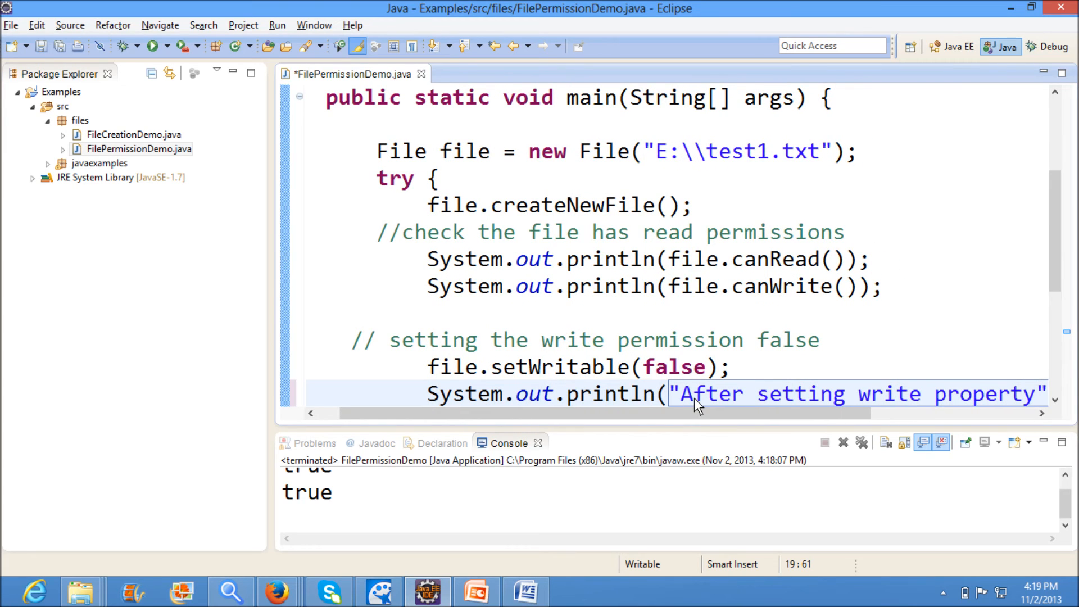
pyautogui.press('ctrl+s')
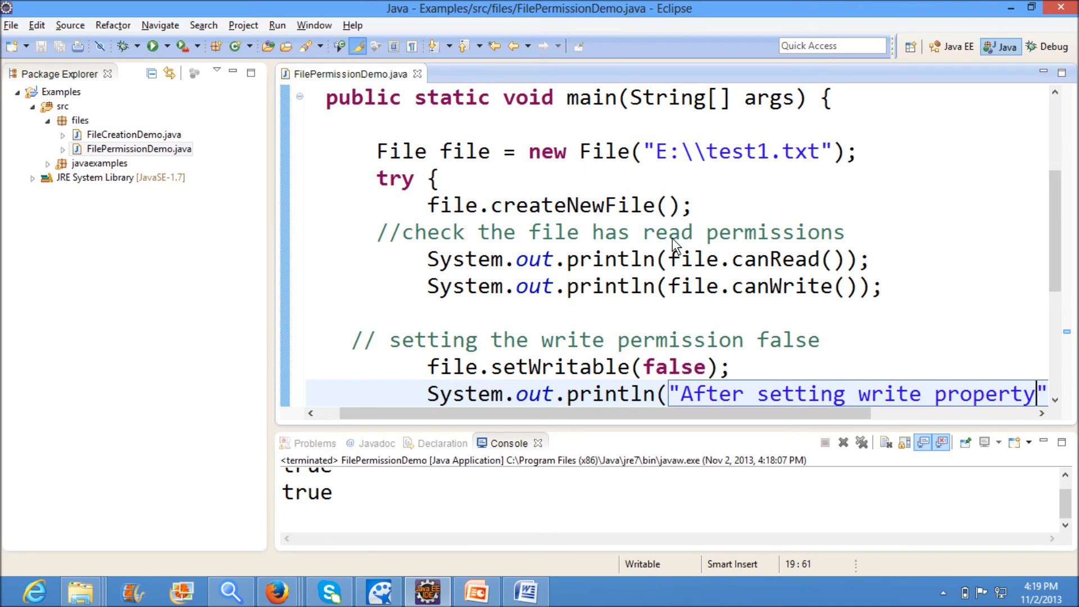
pyautogui.scroll(-3)
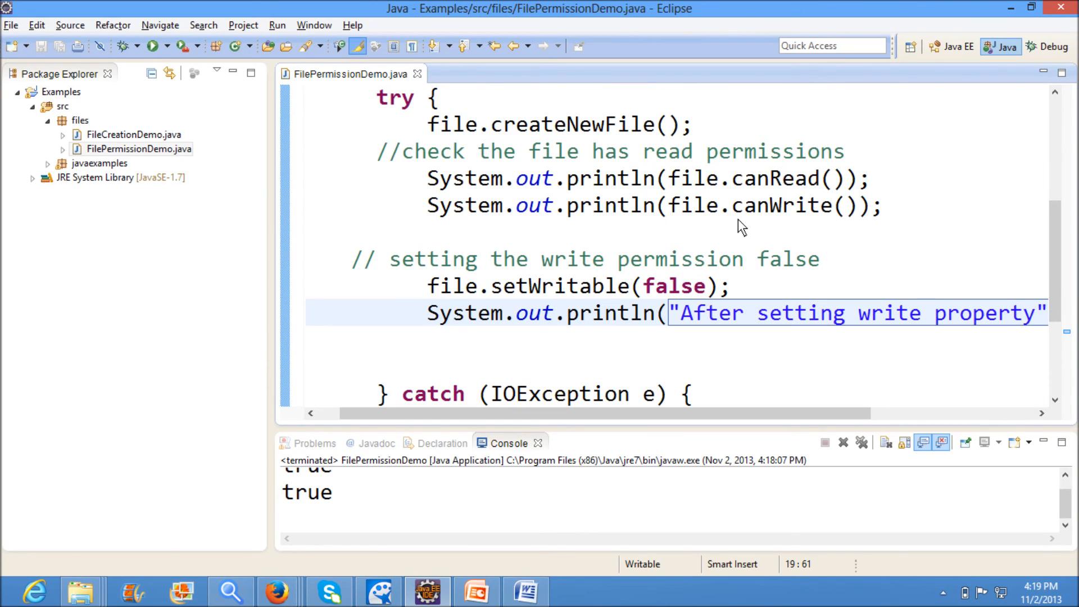
pyautogui.moveTo(739, 210)
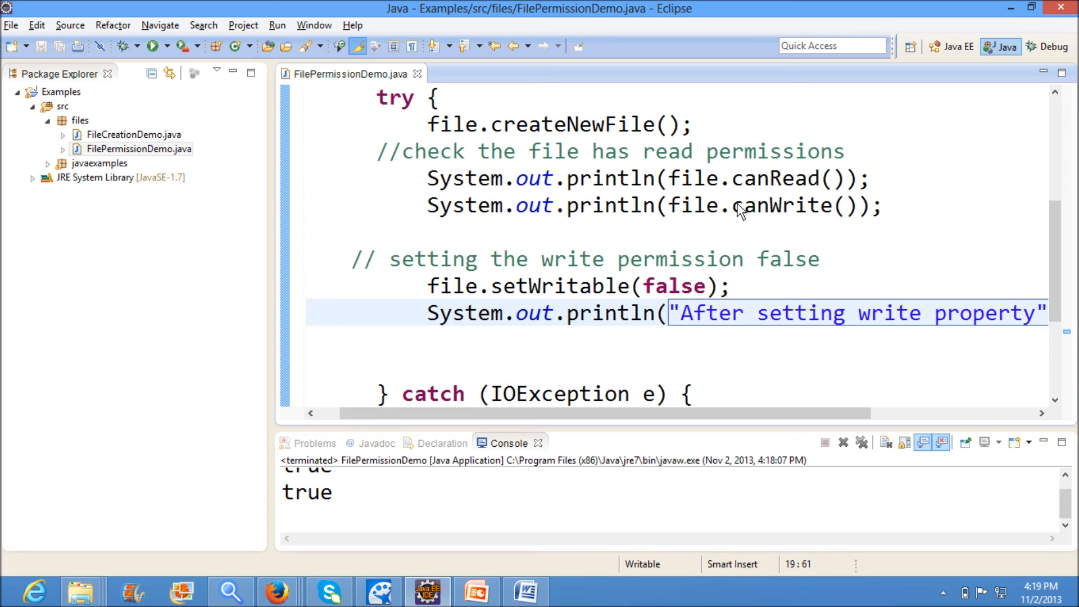
pyautogui.moveTo(416, 301)
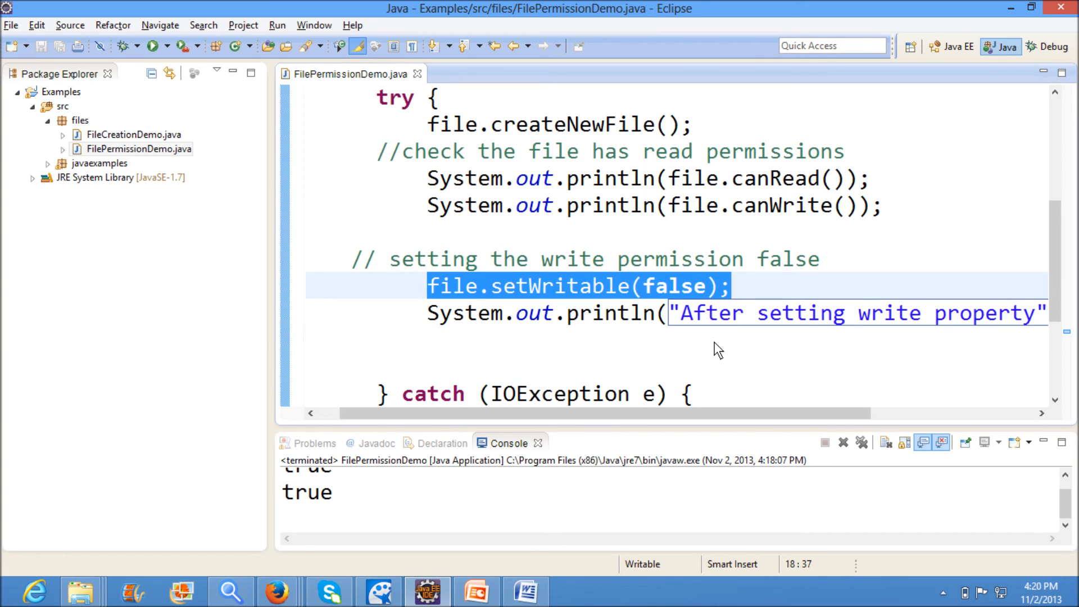
pyautogui.moveTo(685, 335)
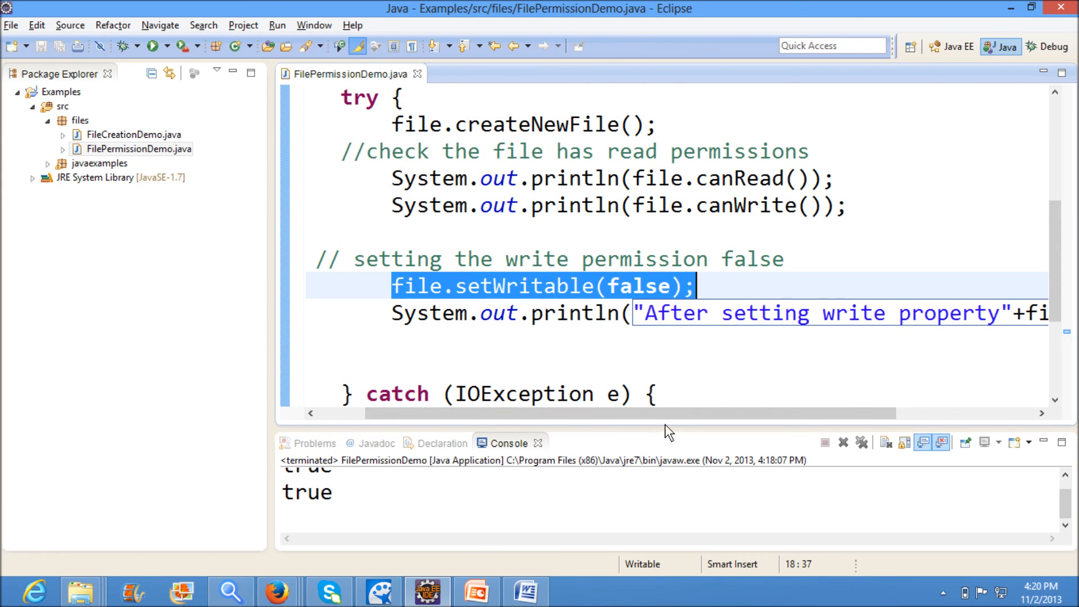
pyautogui.moveTo(719, 431)
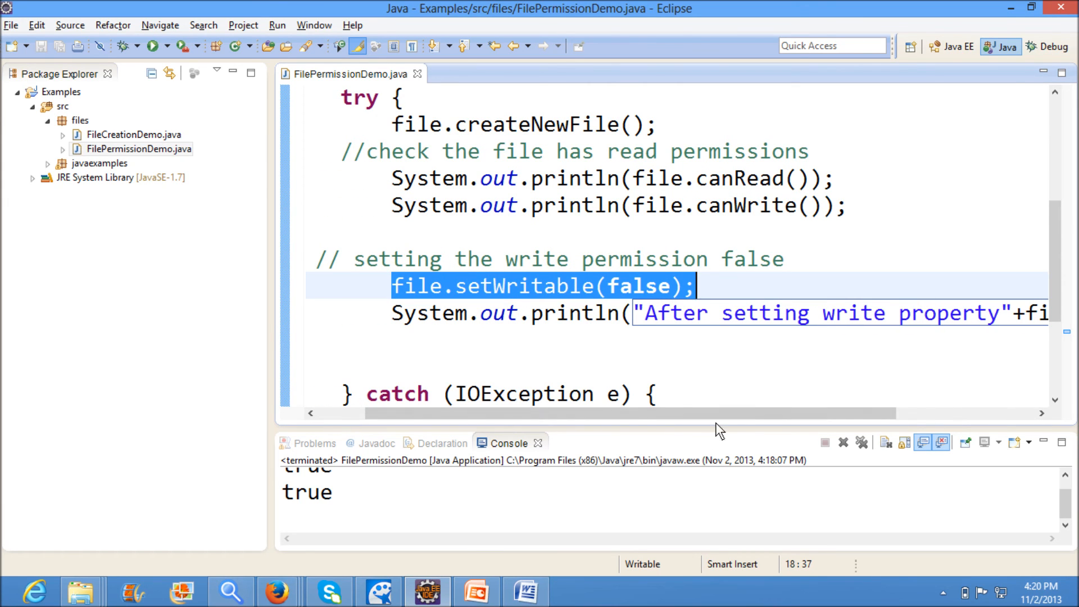
pyautogui.hscroll(3)
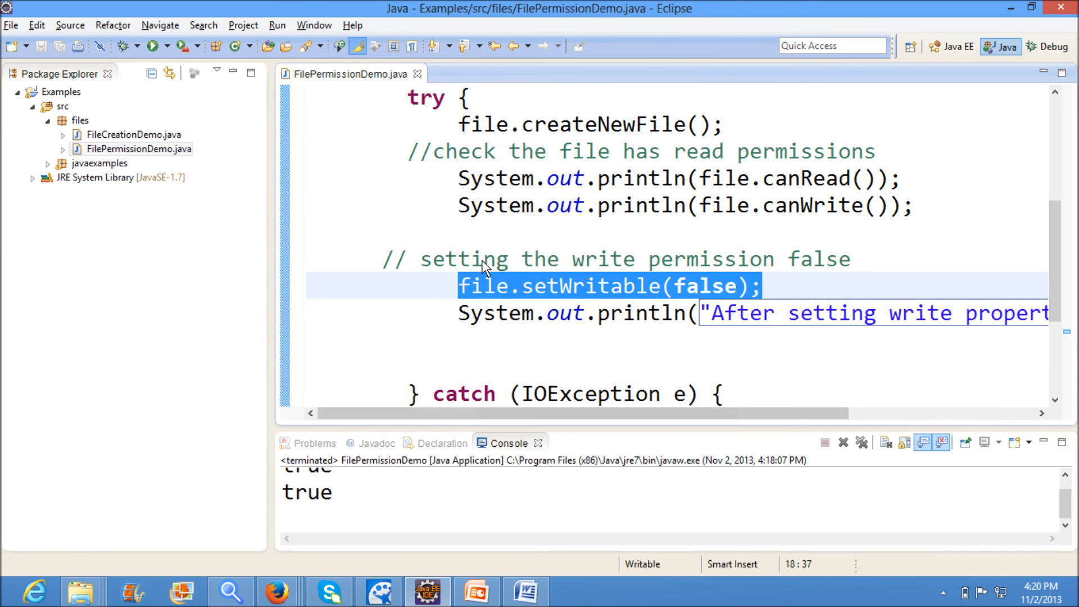
# Step: Run the class again, printing After setting write propertyfalse in the console
pyautogui.rightClick(486, 269)
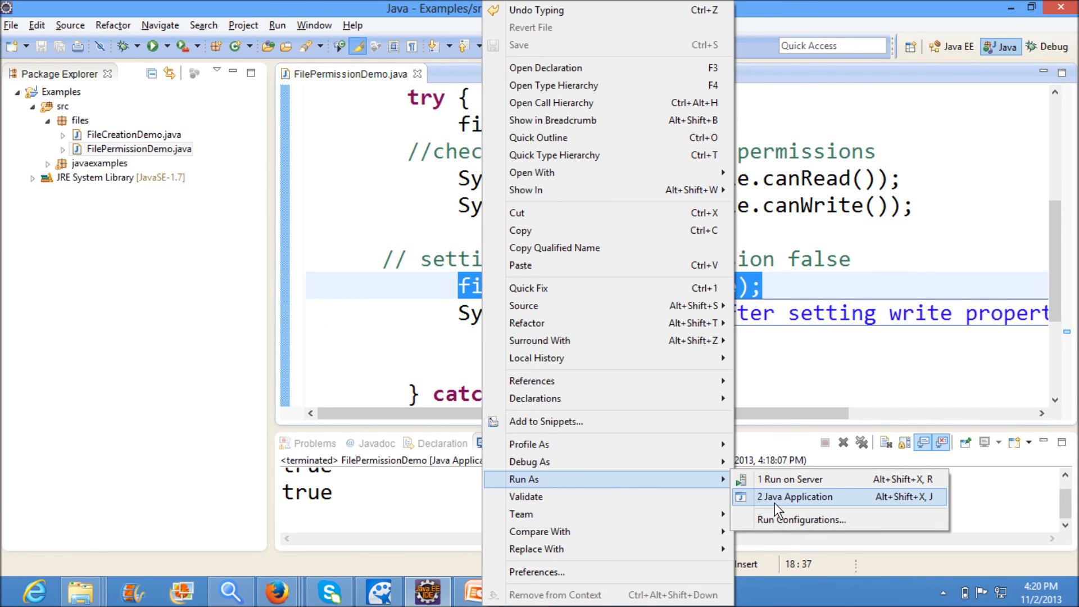
pyautogui.click(795, 497)
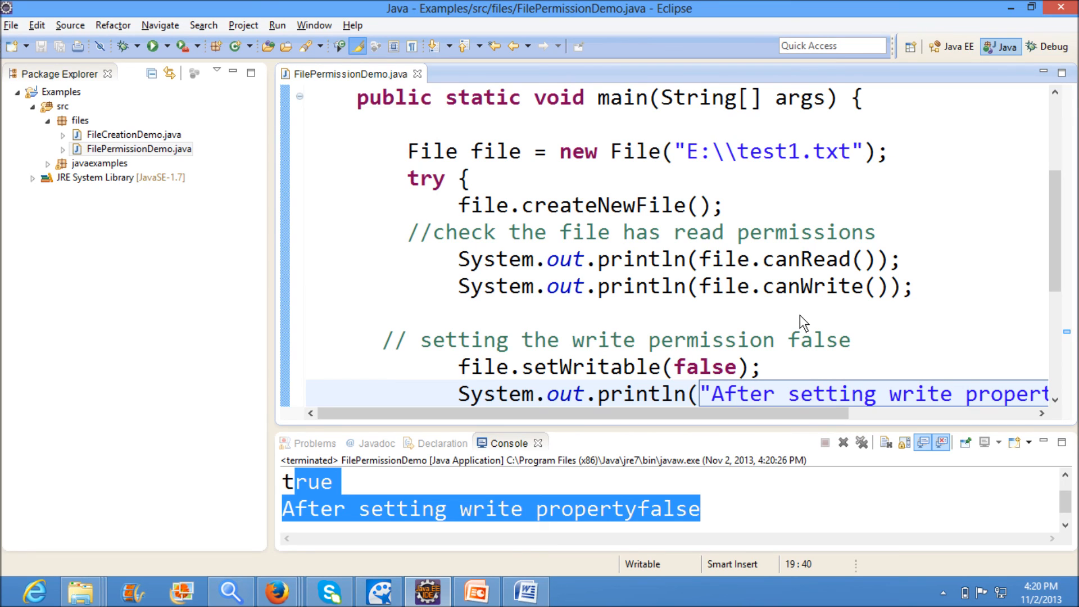
pyautogui.click(799, 394)
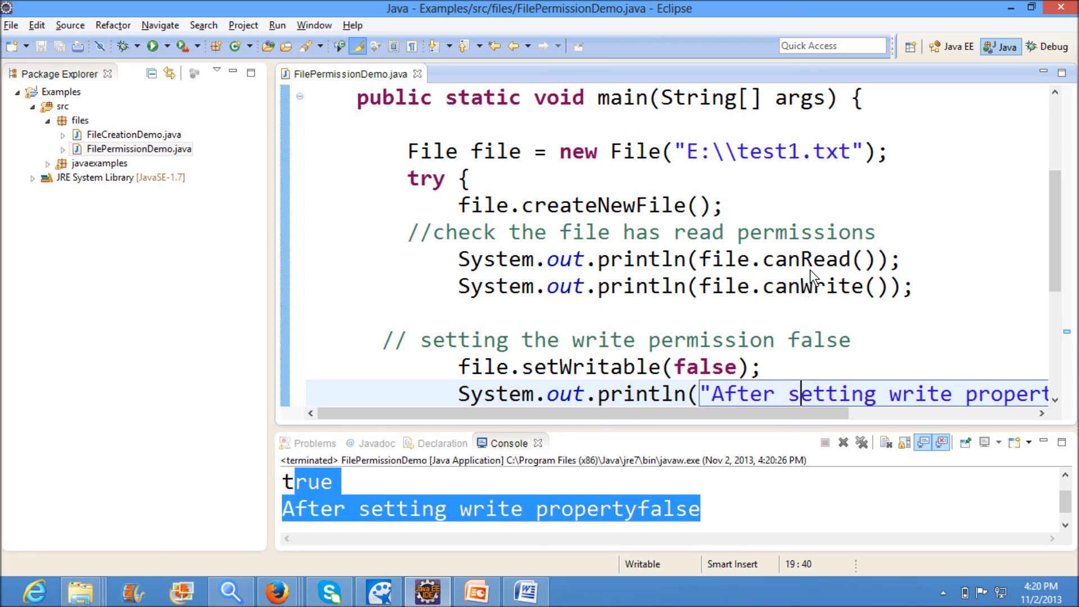
pyautogui.moveTo(430, 364)
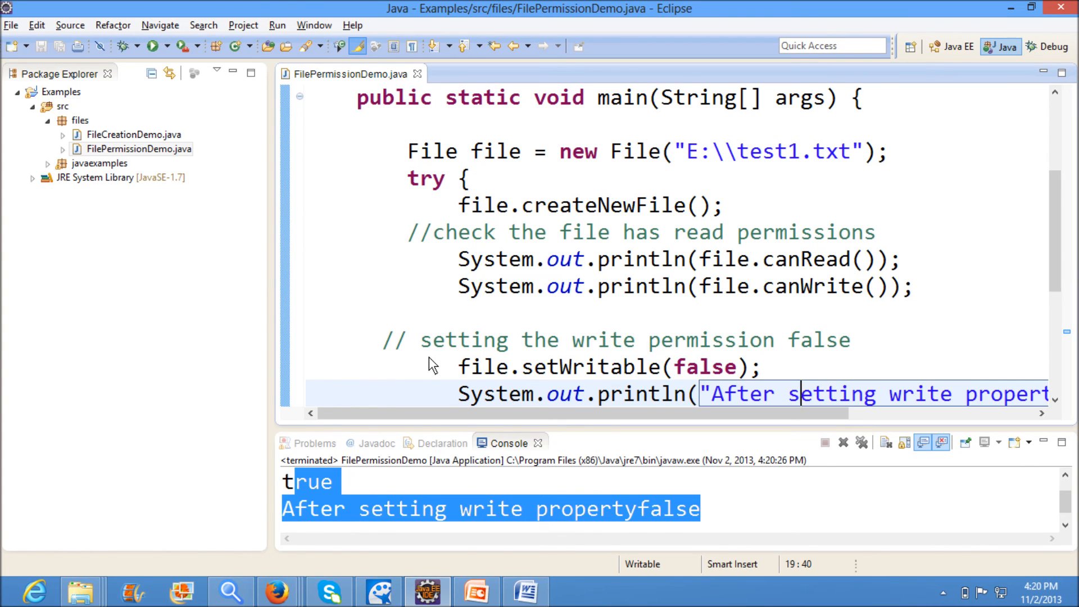